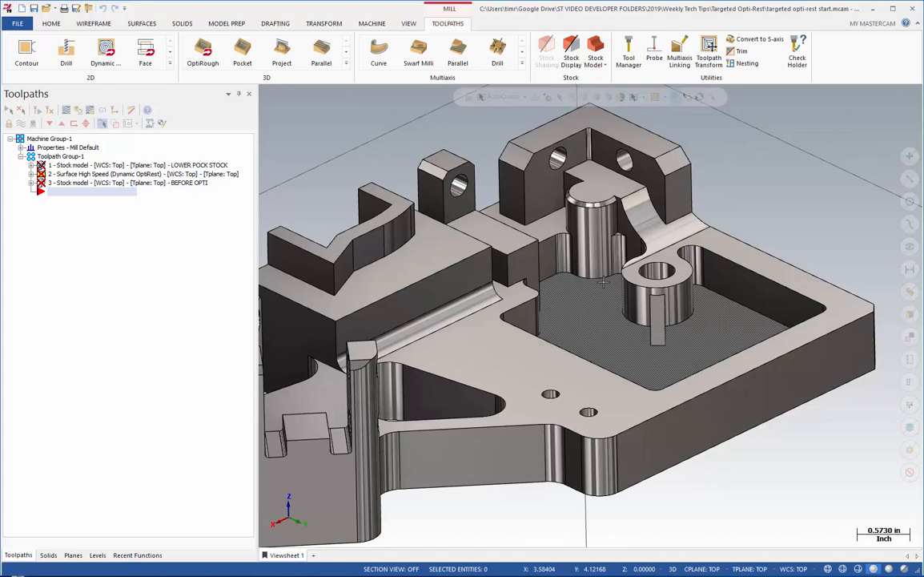
pyautogui.moveTo(583, 313)
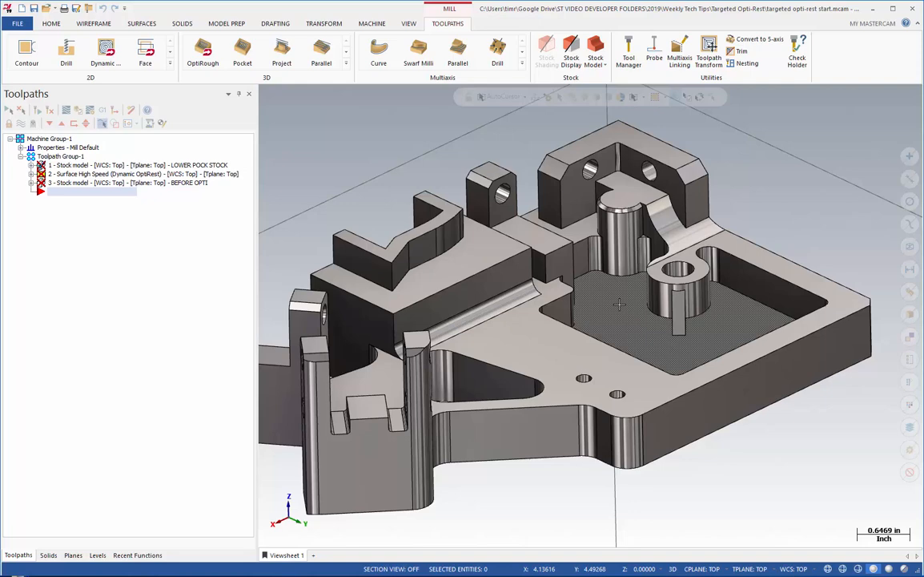
pyautogui.moveTo(702, 340)
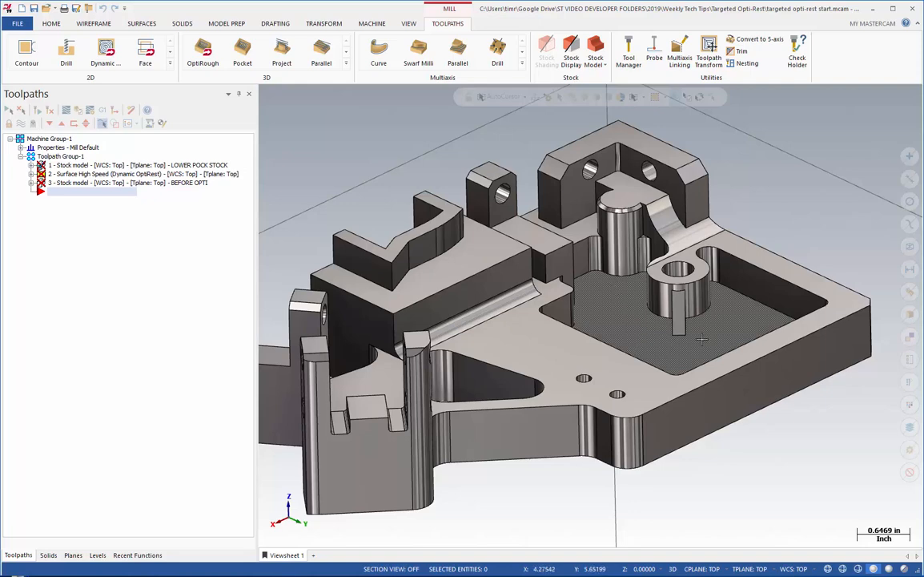
pyautogui.moveTo(621, 287)
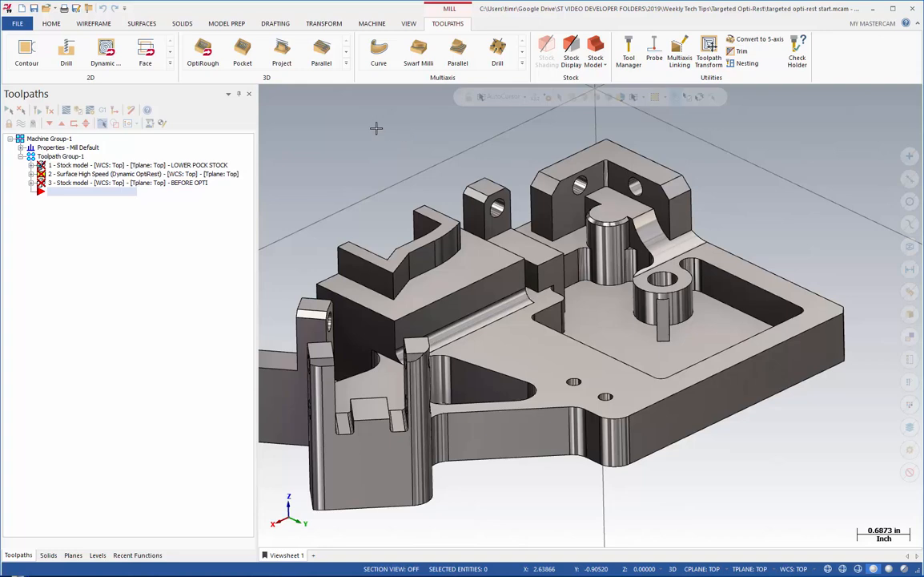
# Start a Trim by Plane operation with the part body as its target
pyautogui.click(182, 24)
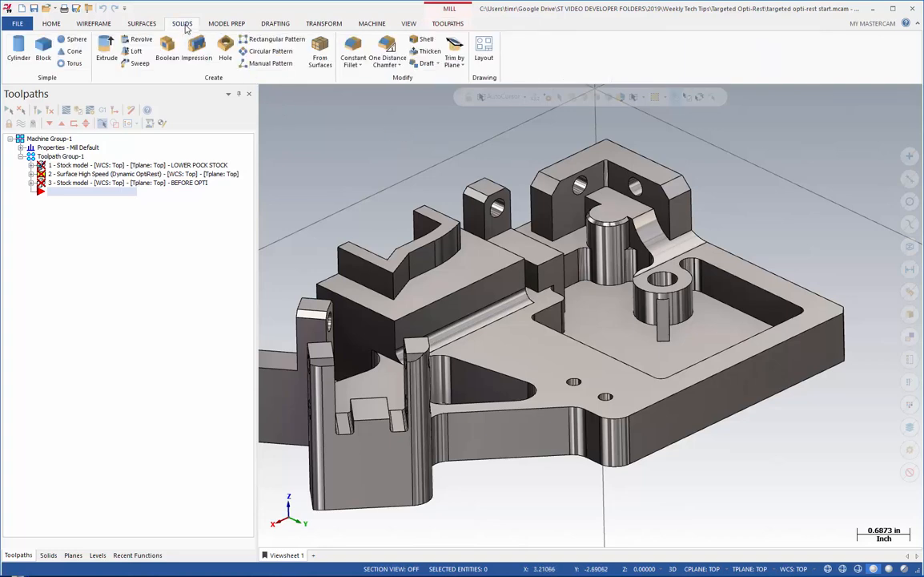
pyautogui.moveTo(454, 51)
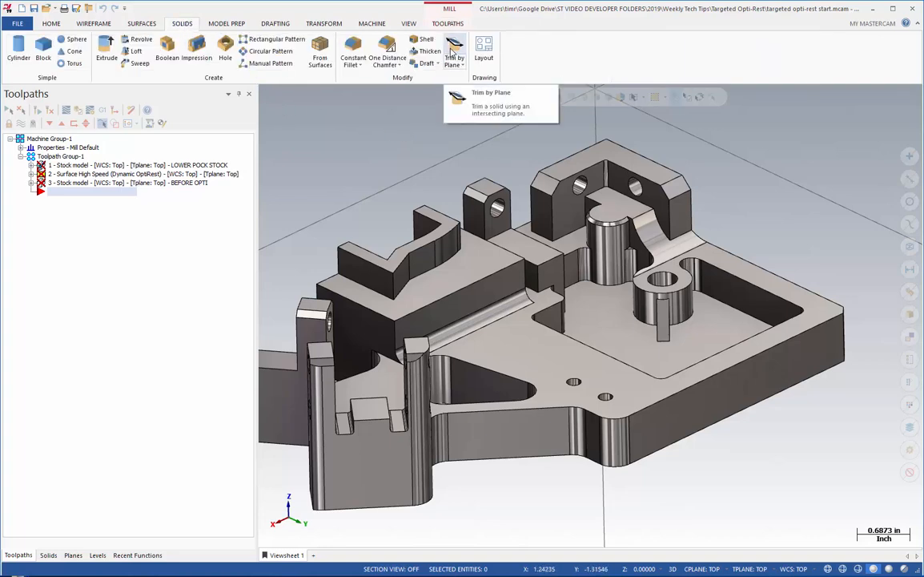
pyautogui.click(453, 51)
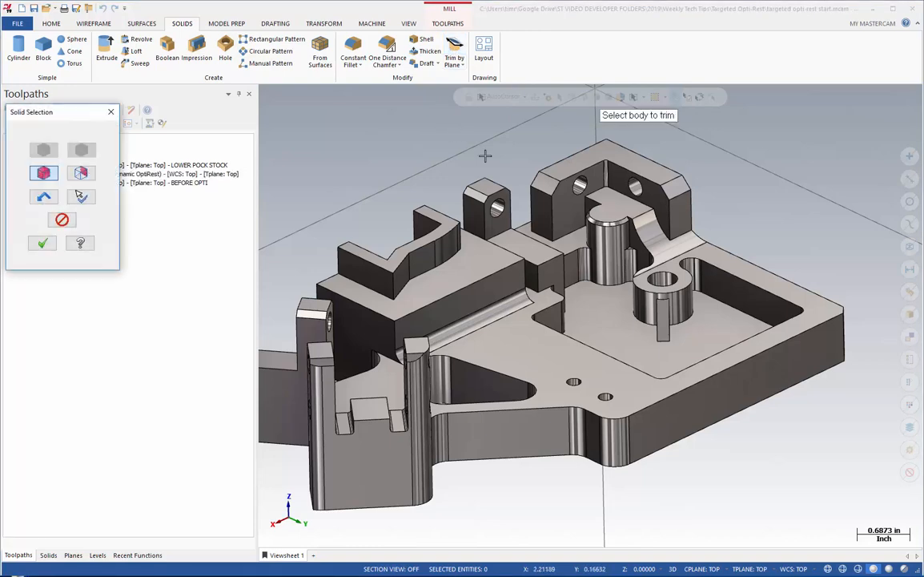
pyautogui.click(713, 258)
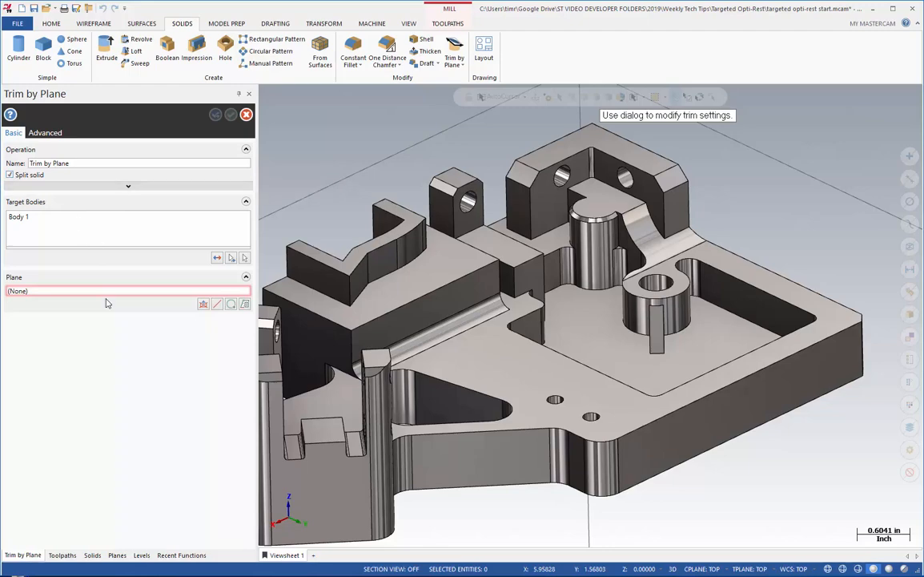
pyautogui.moveTo(230, 304)
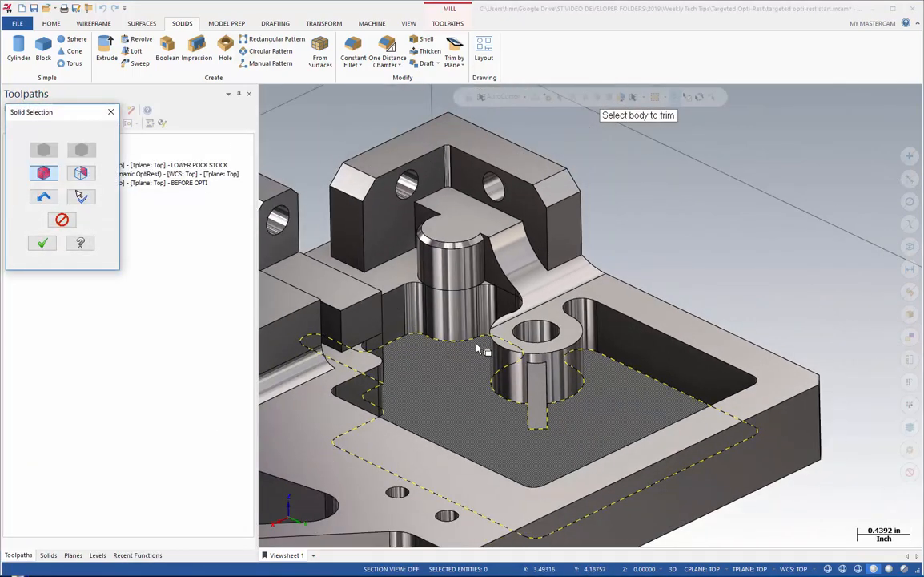
pyautogui.click(42, 243)
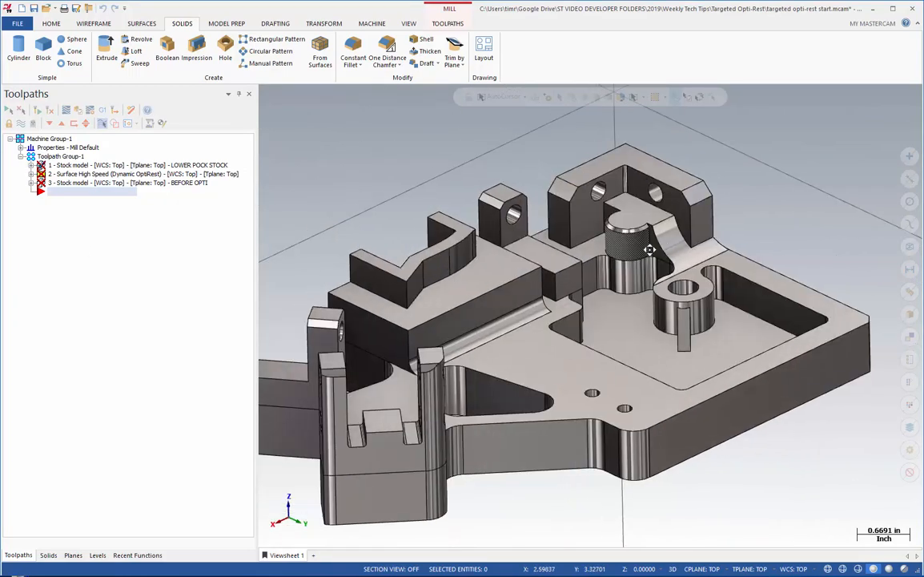
# Select the split-off lower slab in the Solids manager and isolate it
pyautogui.click(48, 554)
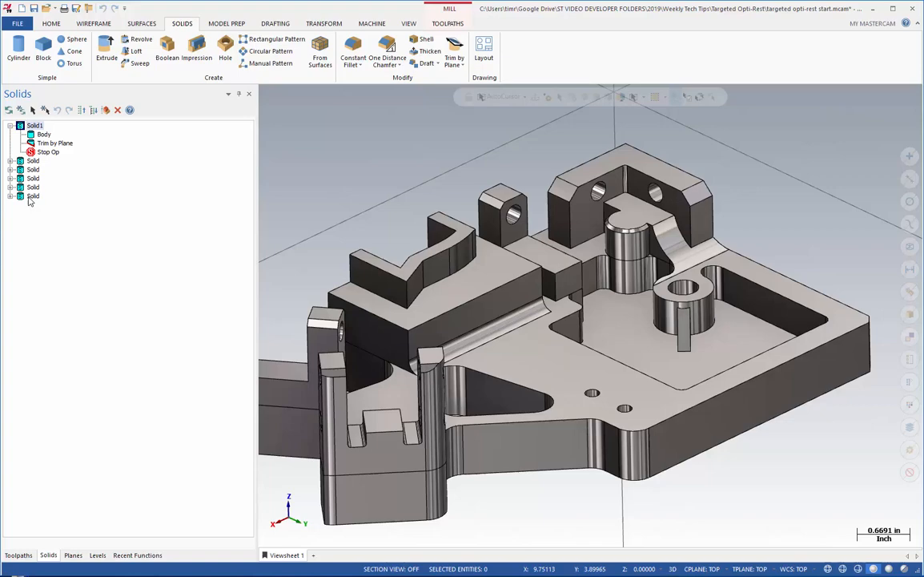
pyautogui.moveTo(471, 196)
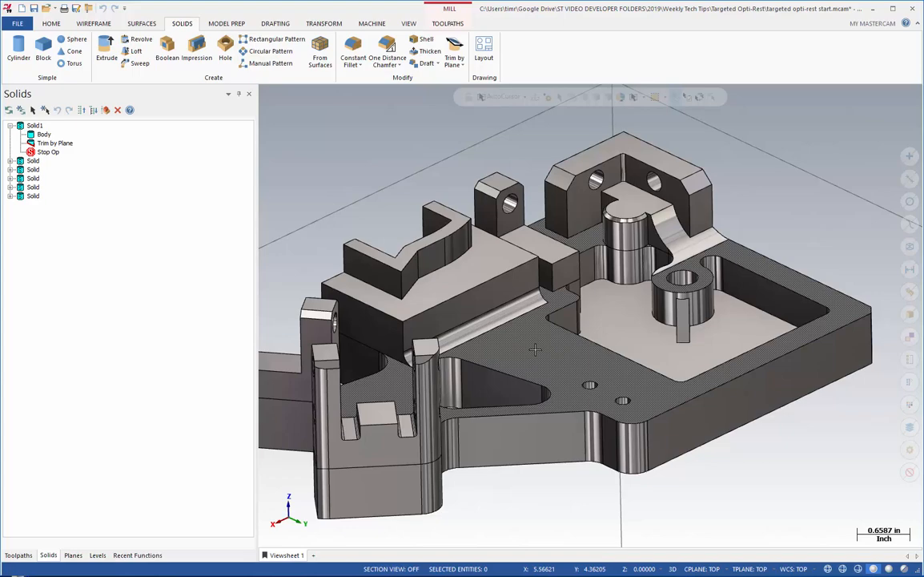
pyautogui.click(538, 349)
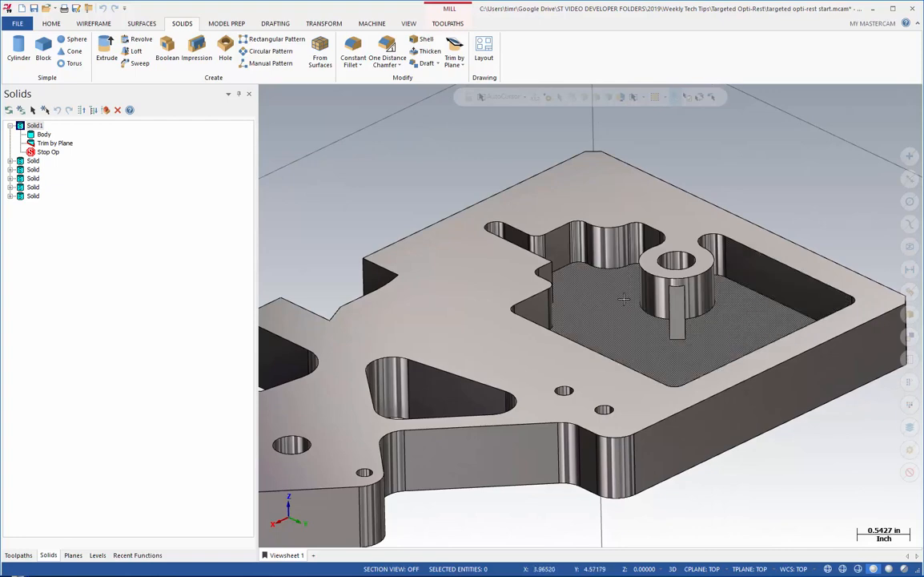
pyautogui.moveTo(635, 342)
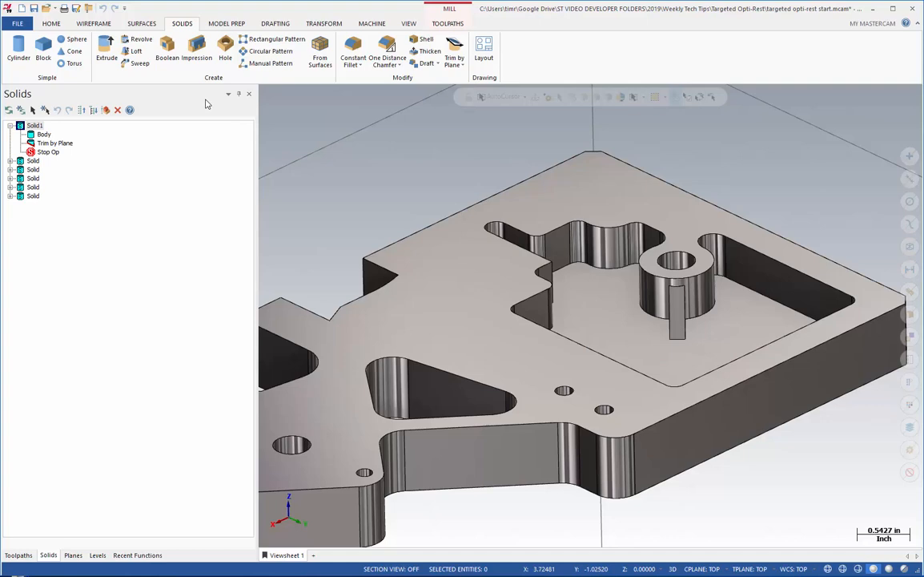
pyautogui.click(227, 23)
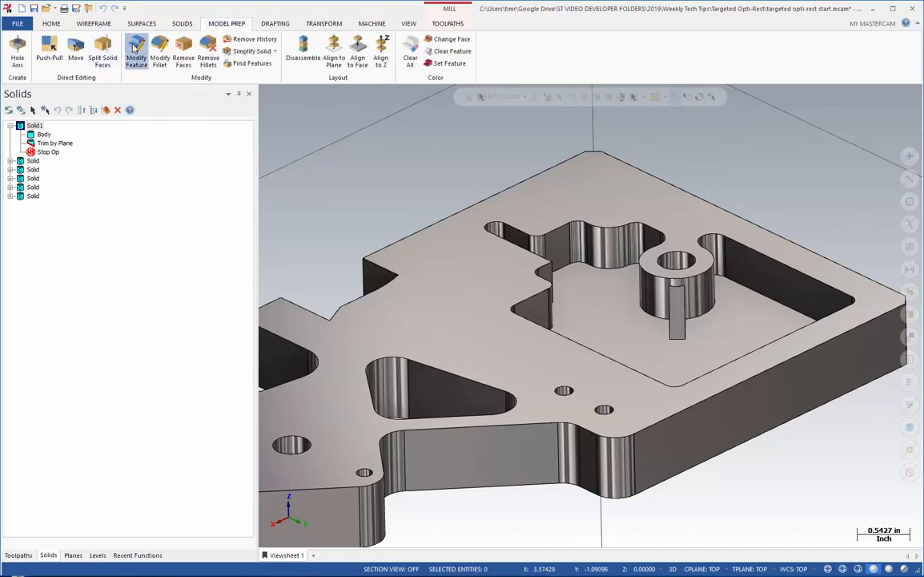
# Remove the lower slab's history via Modify Feature and delete the pocket boss
pyautogui.click(136, 55)
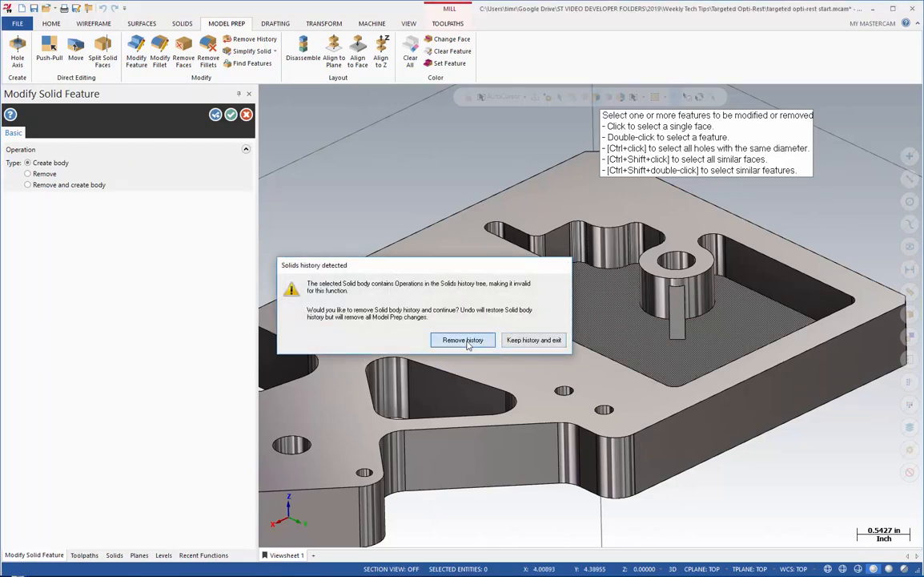
pyautogui.click(463, 340)
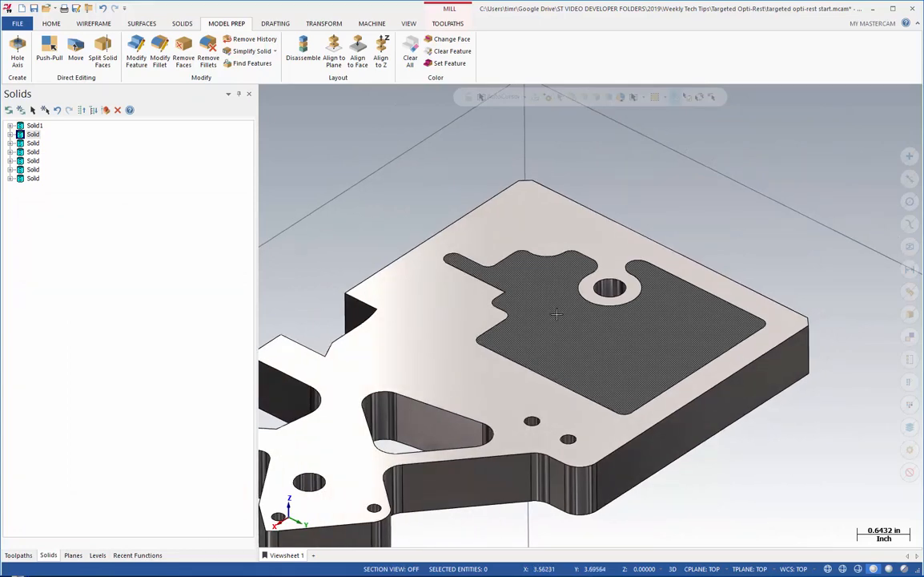
pyautogui.click(557, 315)
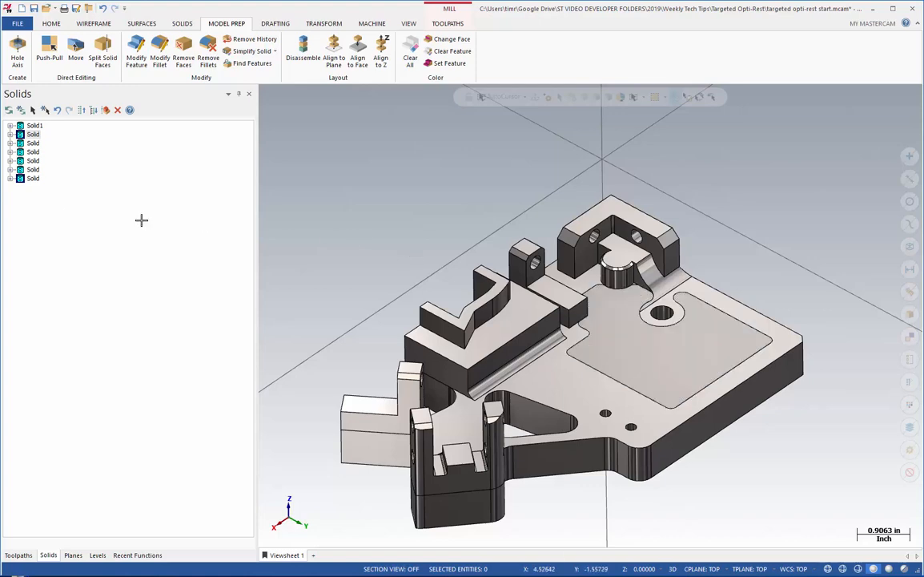
# Regenerate LOWER POCK STOCK using the boss-free slab as its model
pyautogui.click(18, 555)
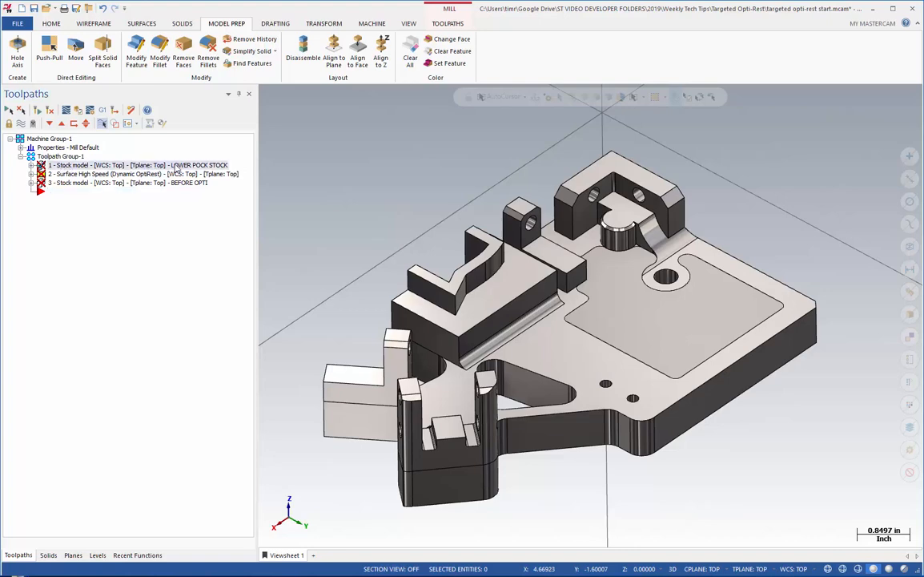
pyautogui.click(32, 165)
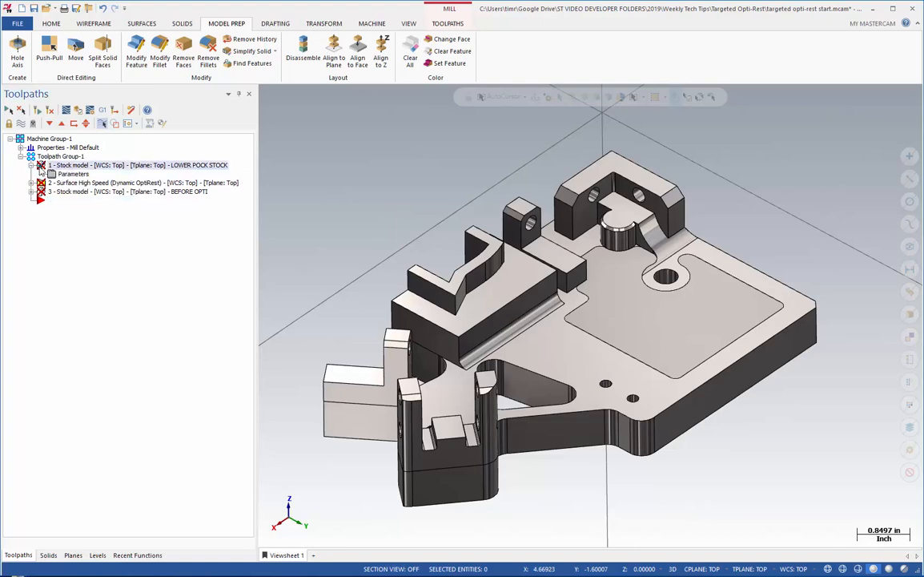
pyautogui.doubleClick(72, 174)
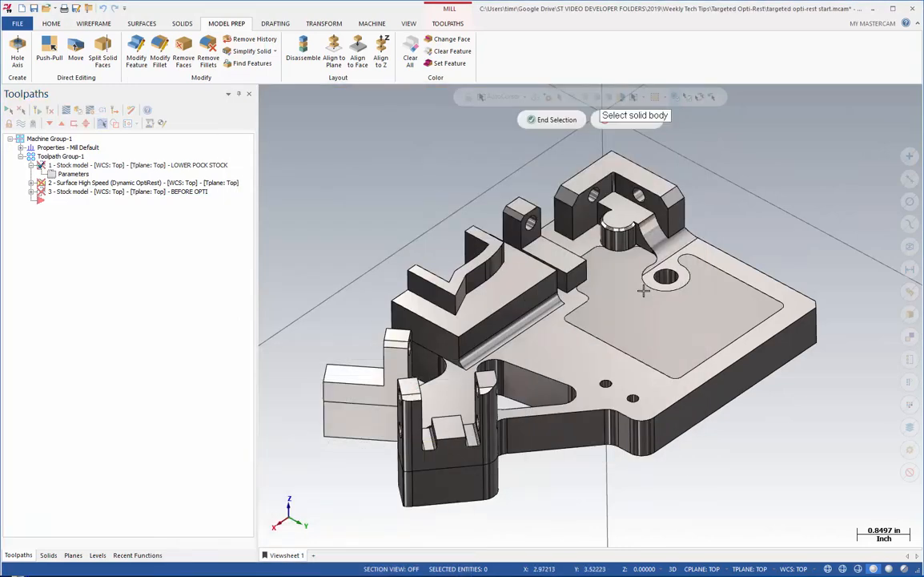
pyautogui.click(645, 289)
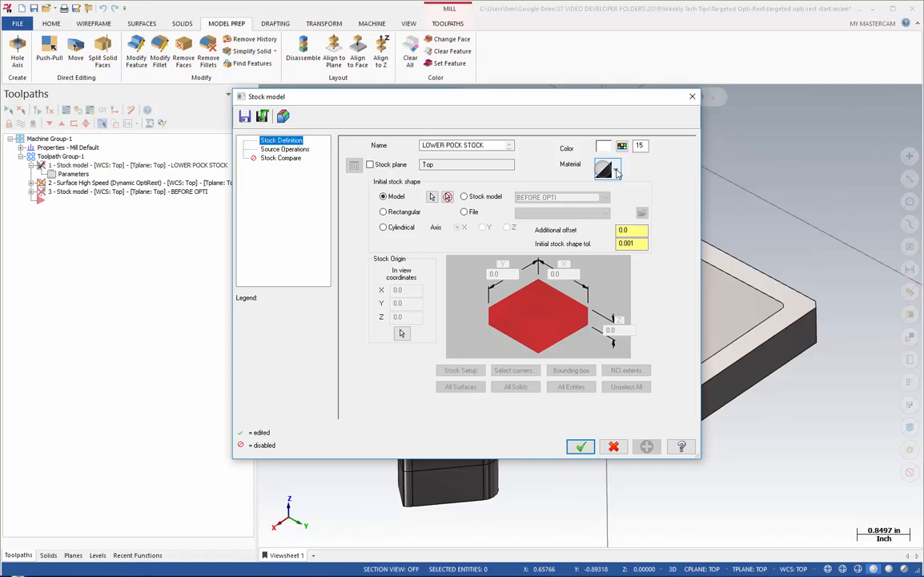
pyautogui.click(285, 149)
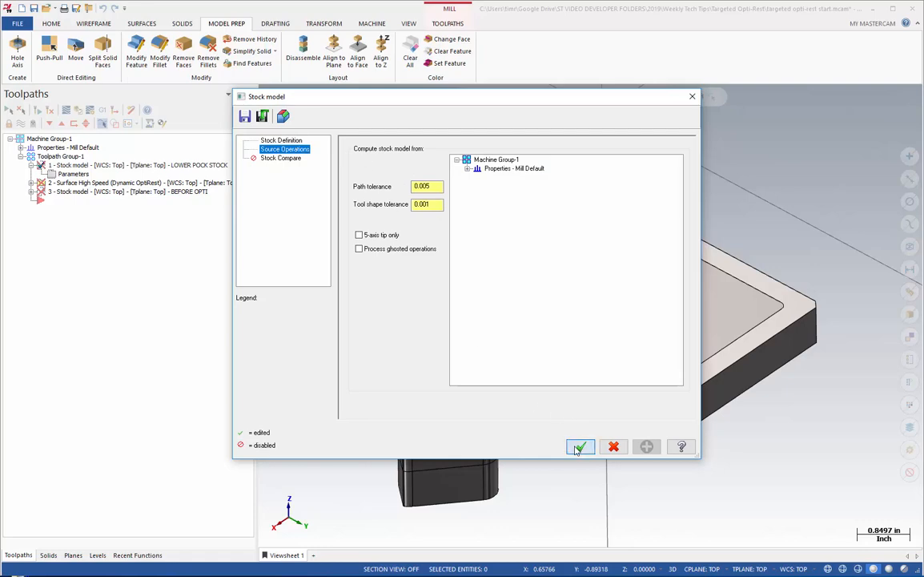
pyautogui.click(581, 447)
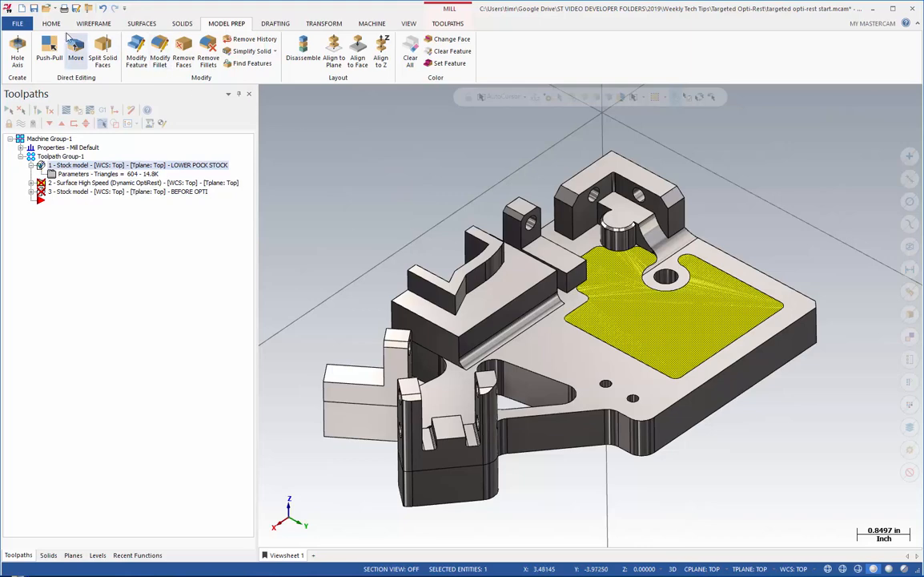
# Blank the edited lower slab to reveal the original part
pyautogui.click(50, 22)
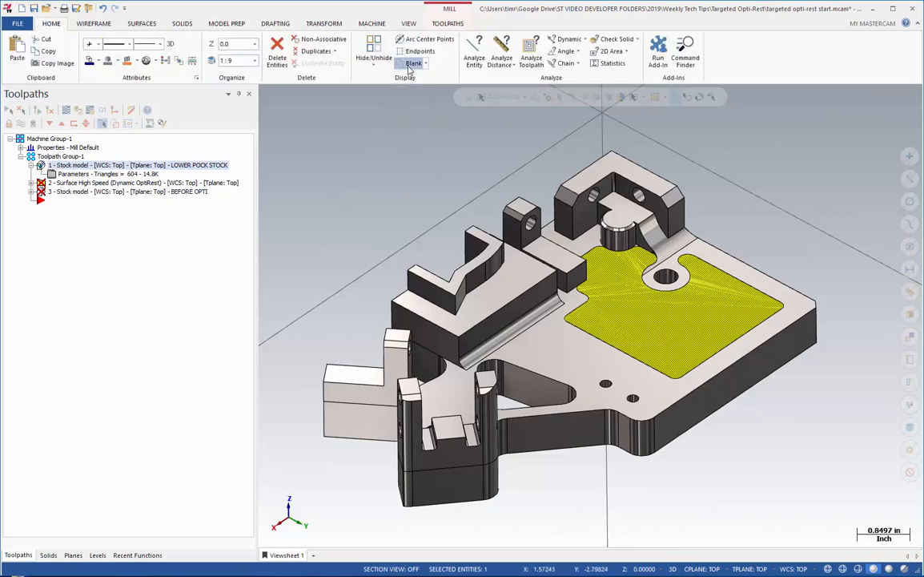
pyautogui.click(414, 63)
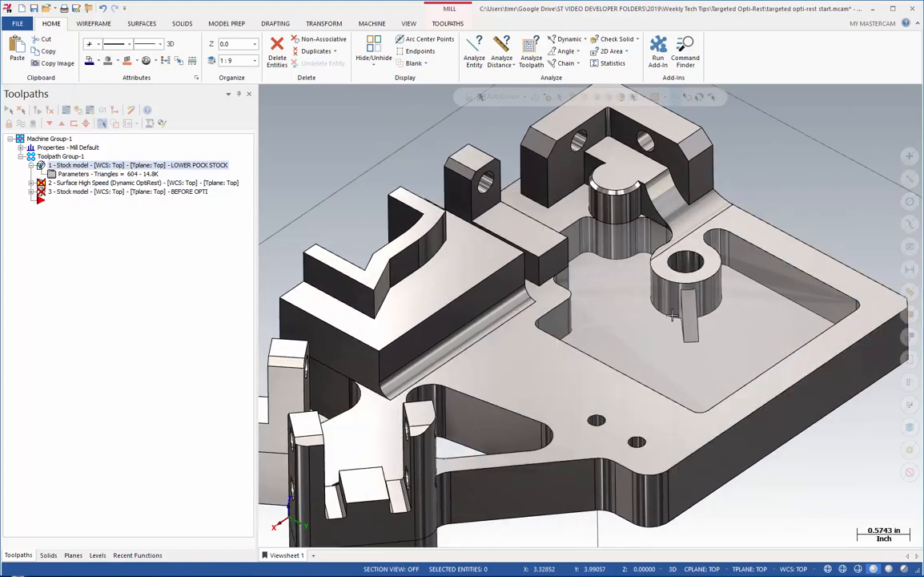
pyautogui.moveTo(641, 318)
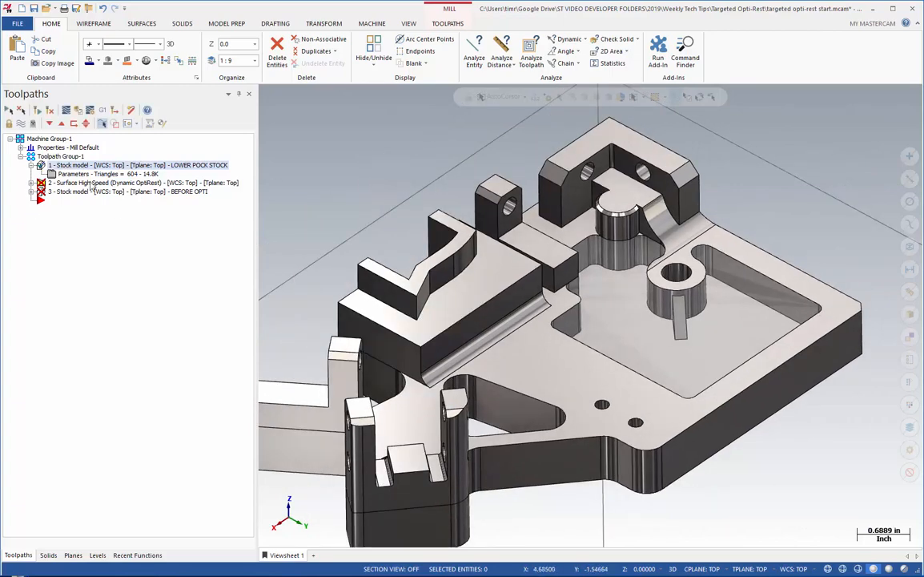
pyautogui.click(42, 183)
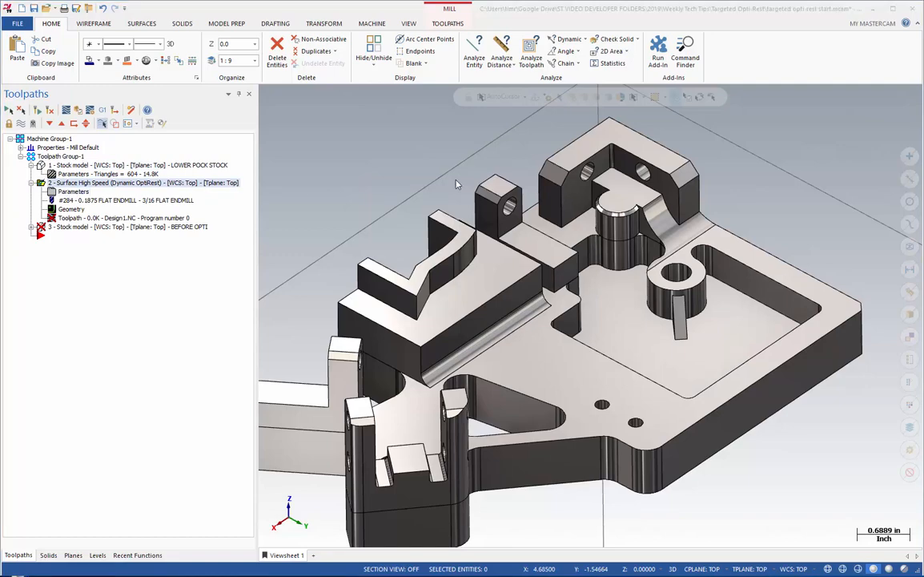
# Give OptiRough 76 machining faces and 95 avoidance faces with 0.005 wall/floor stock
pyautogui.doubleClick(144, 183)
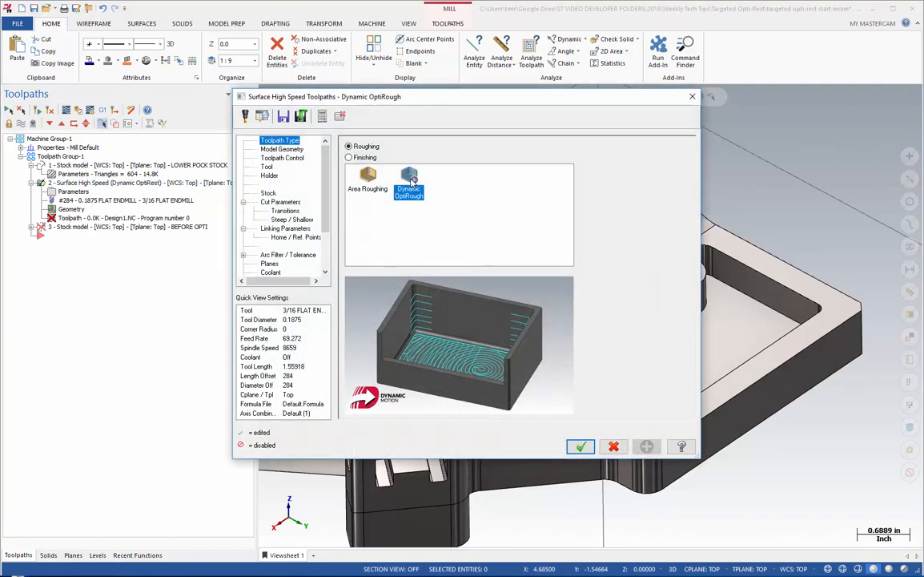
pyautogui.click(282, 149)
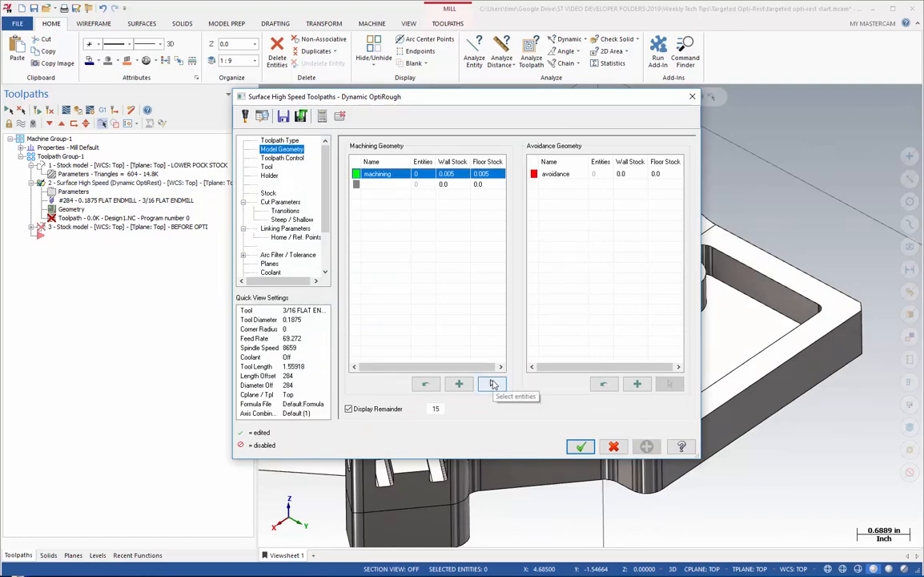
pyautogui.click(492, 384)
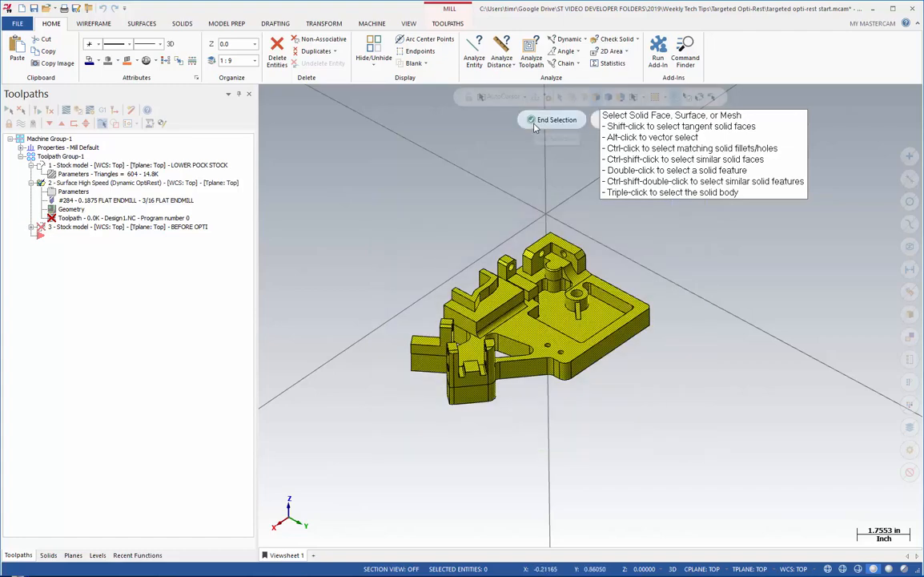
pyautogui.click(557, 119)
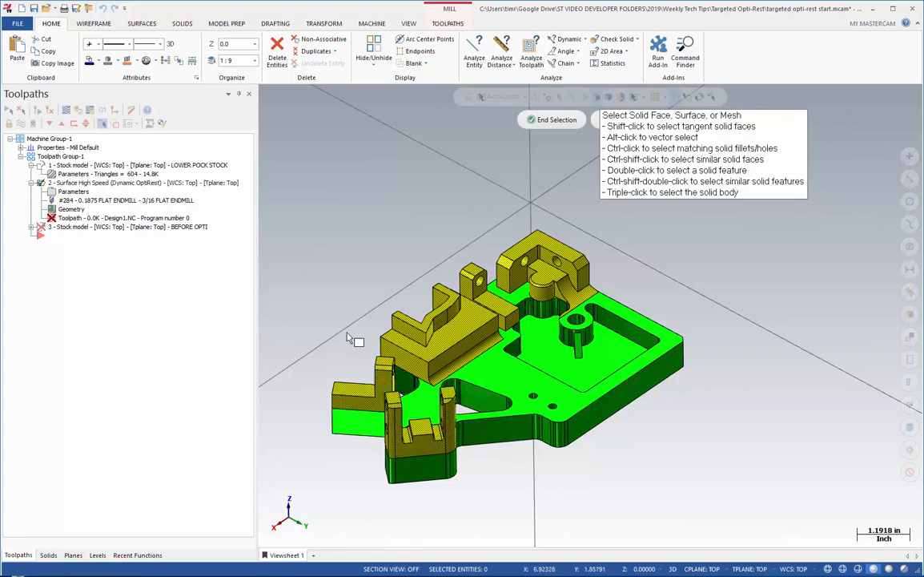
pyautogui.click(449, 320)
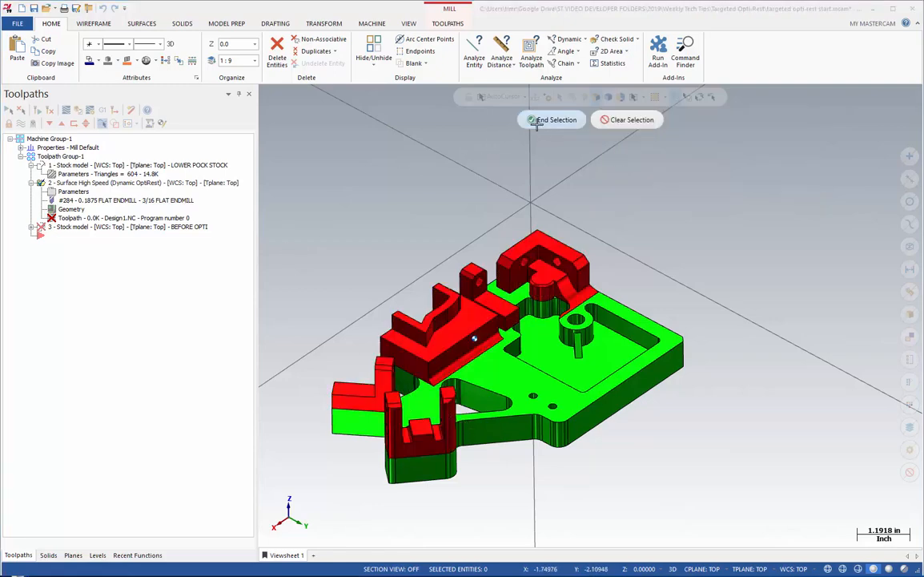
pyautogui.click(552, 119)
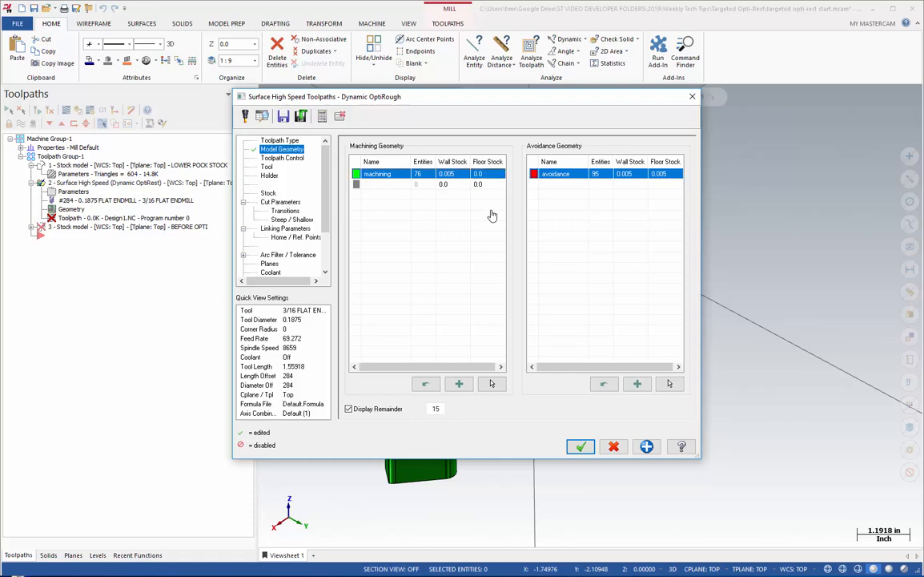
# Set the OptiRough holder tool projection to 0.75
pyautogui.click(282, 158)
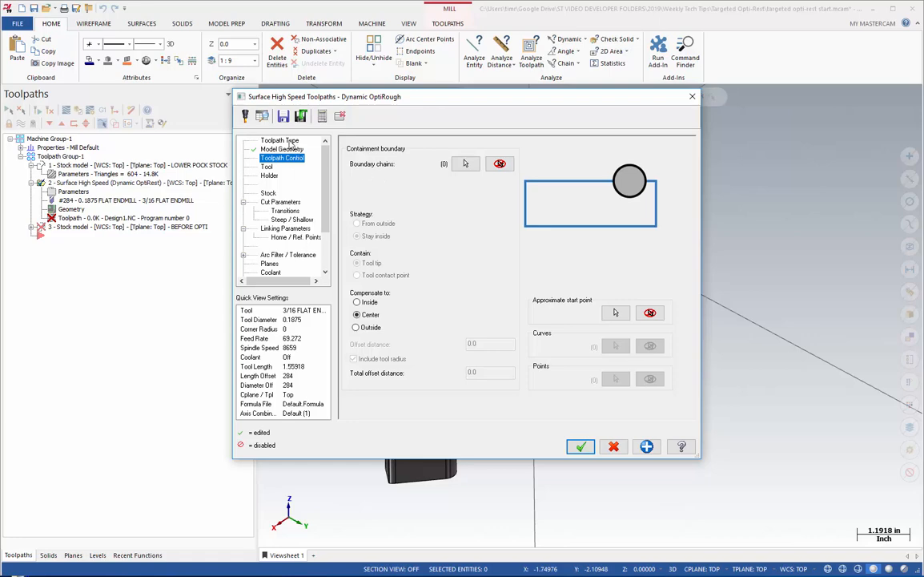
pyautogui.click(280, 140)
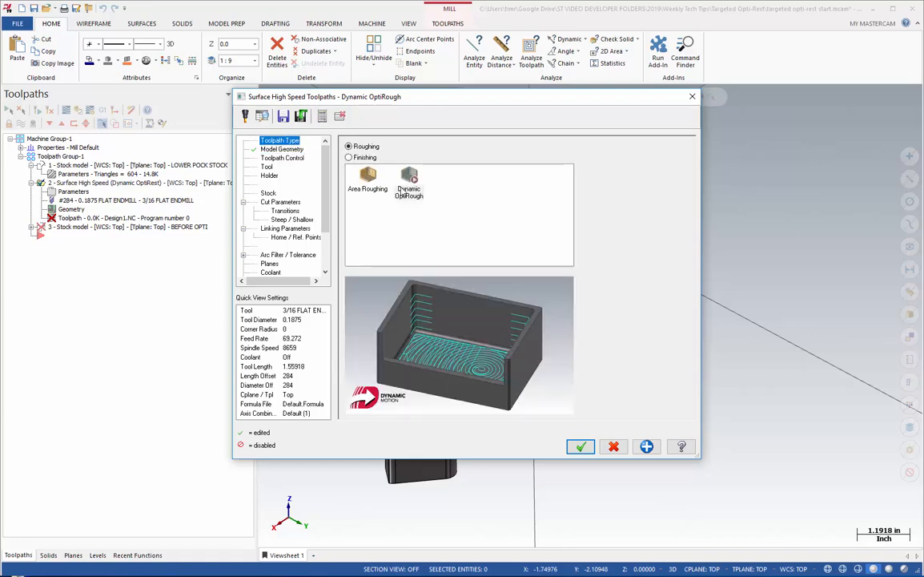
pyautogui.click(282, 149)
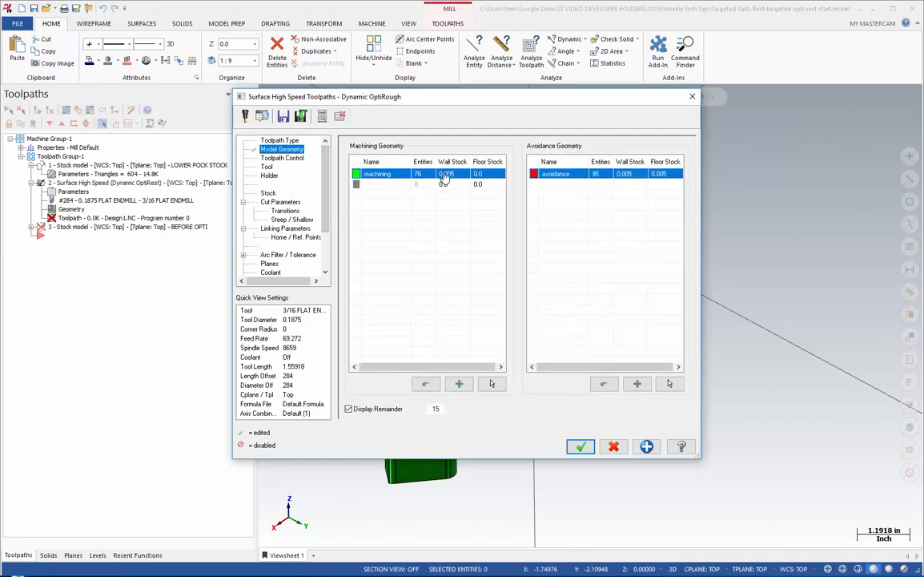
pyautogui.click(283, 157)
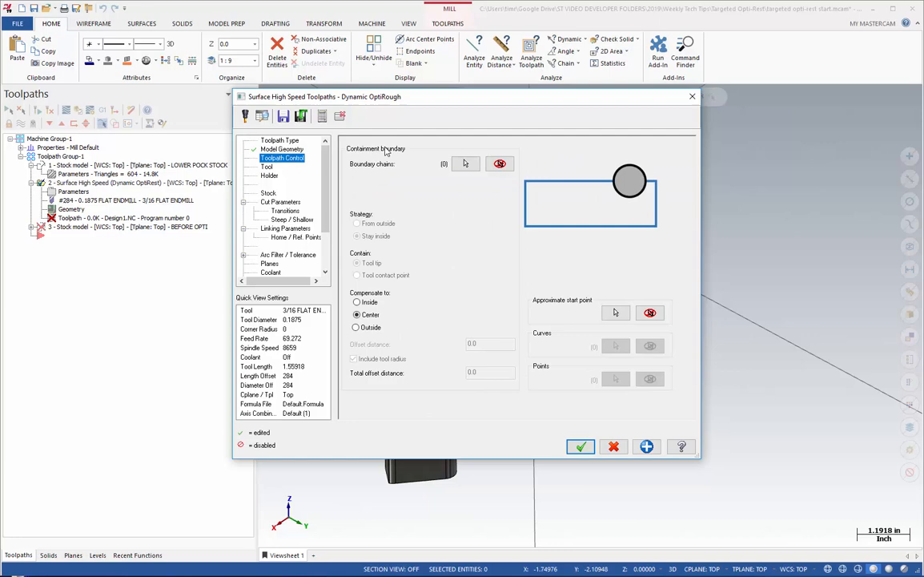
pyautogui.moveTo(283, 177)
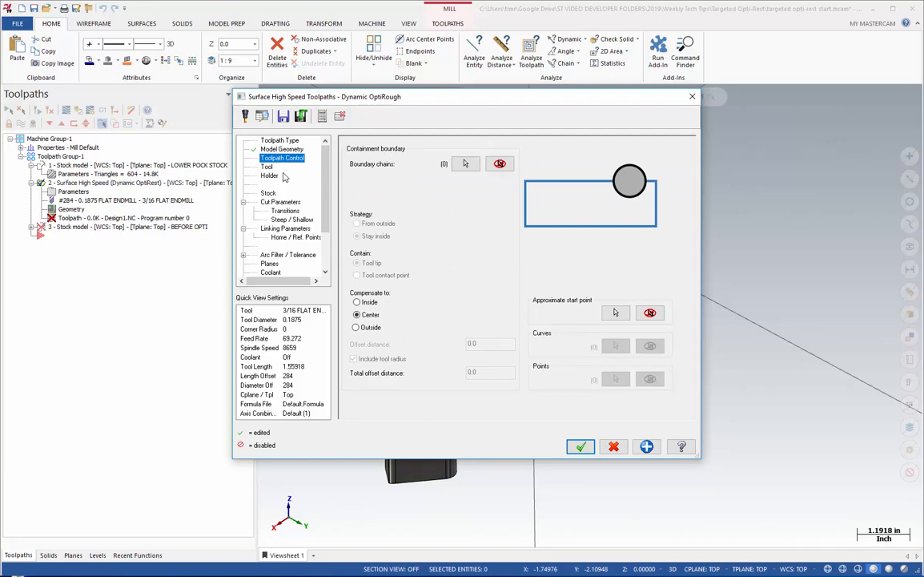
pyautogui.click(267, 165)
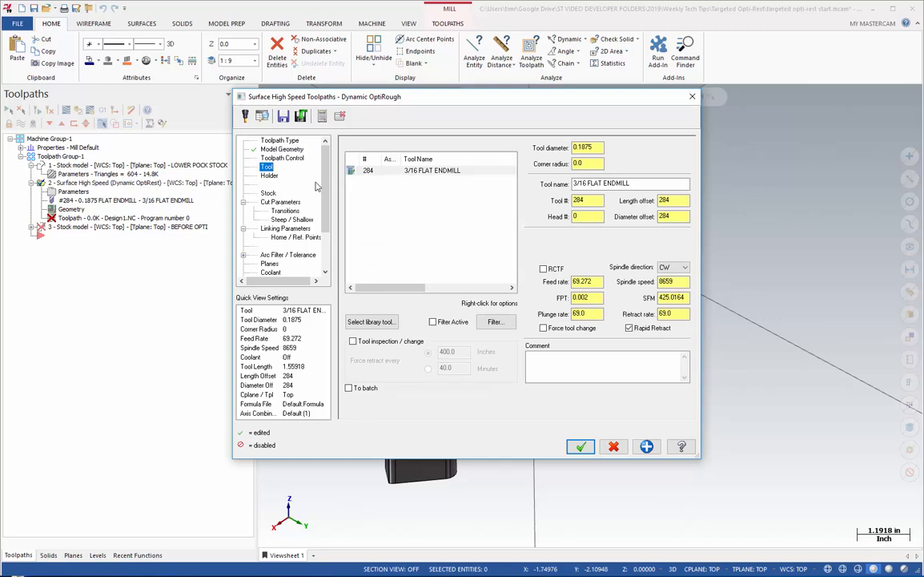
pyautogui.click(543, 268)
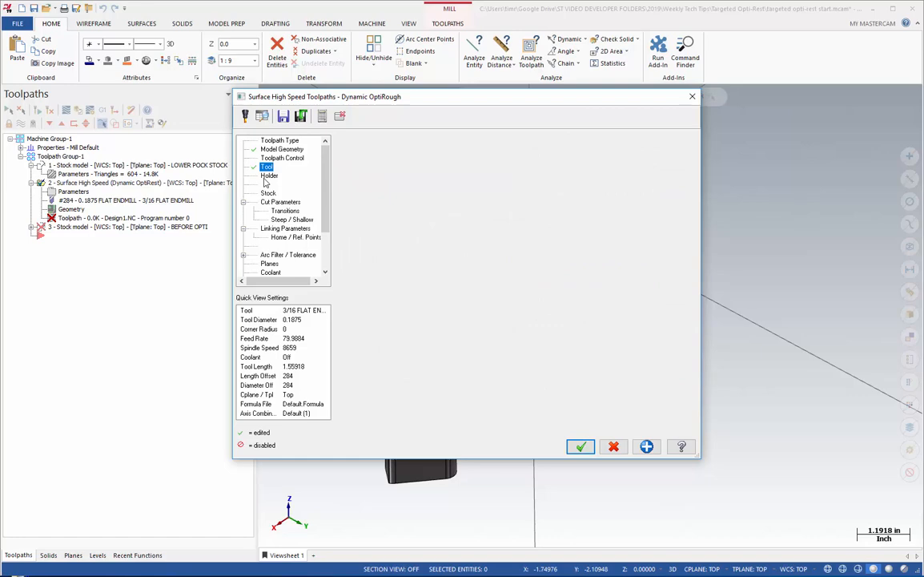
pyautogui.click(269, 176)
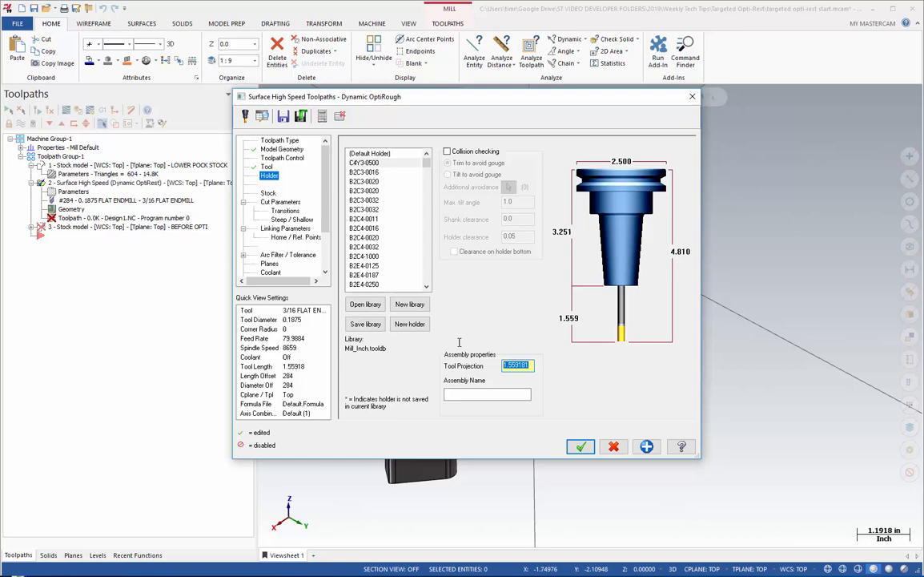
pyautogui.write('75')
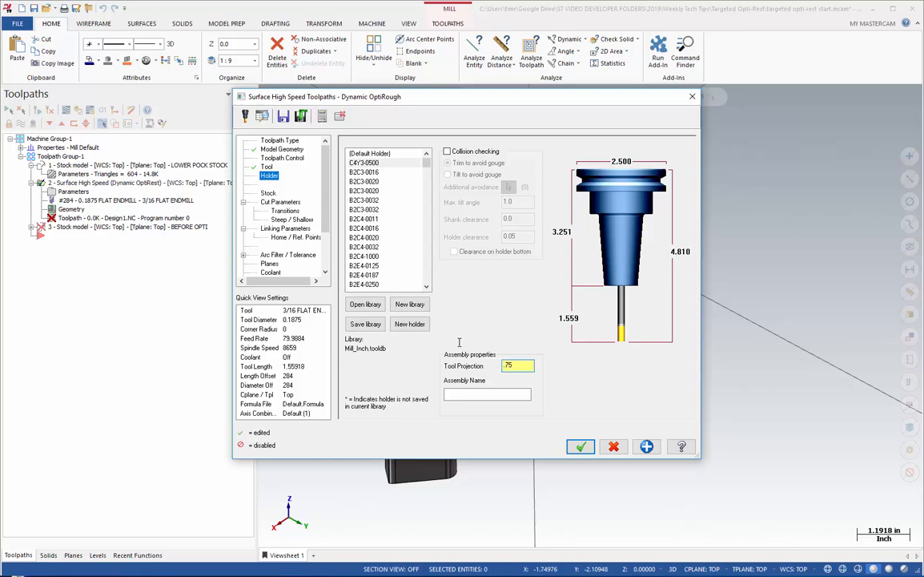
pyautogui.write('0.75')
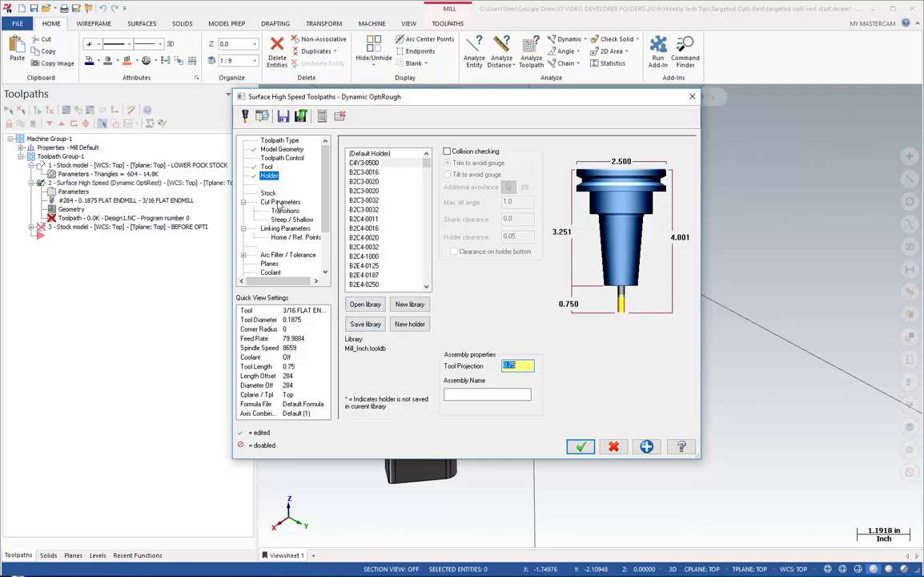
# Take rest stock from one other operation and accept the OptiRough parameters
pyautogui.click(268, 193)
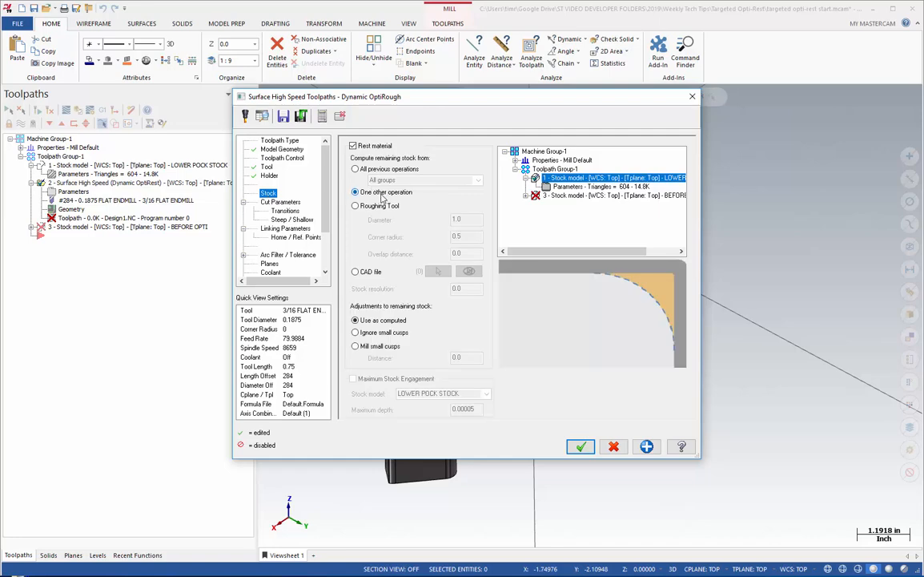
pyautogui.click(609, 177)
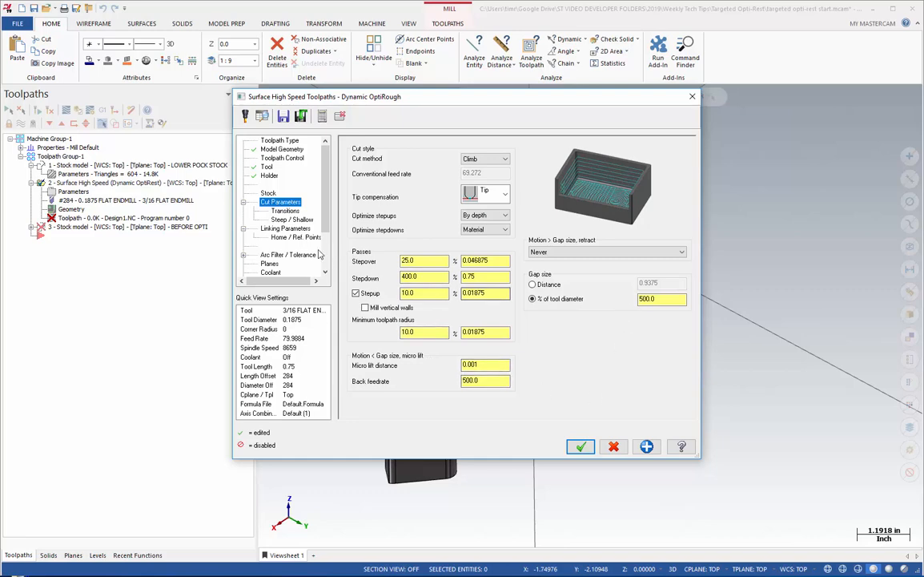
pyautogui.click(292, 220)
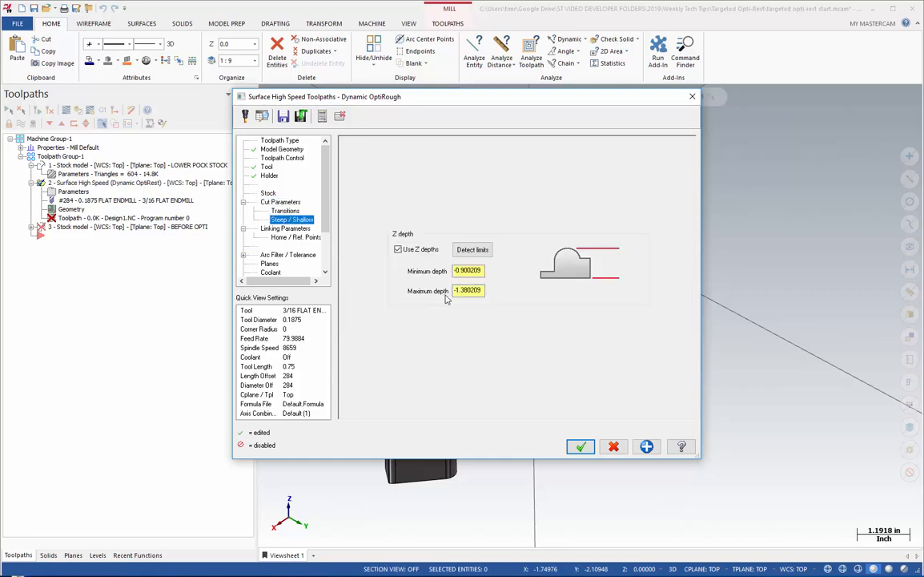
pyautogui.click(469, 290)
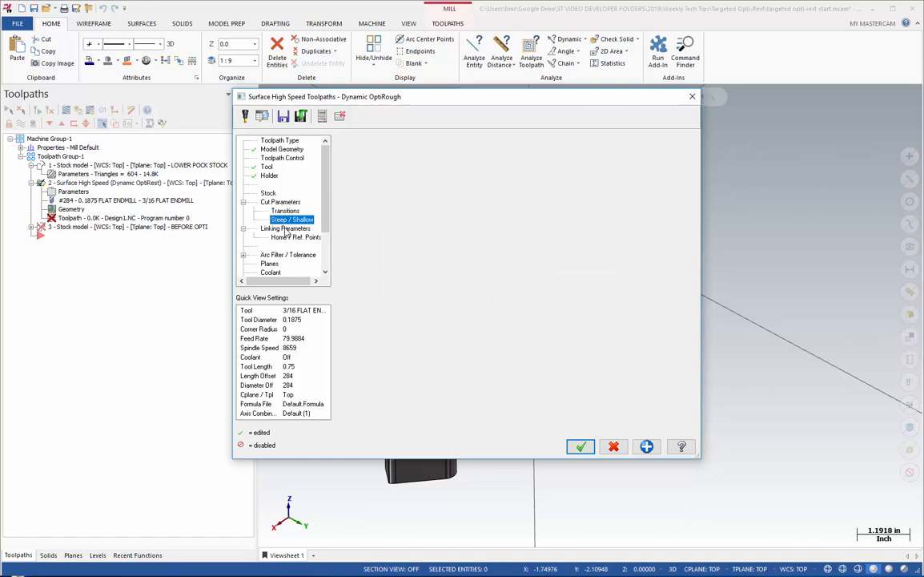
pyautogui.click(286, 228)
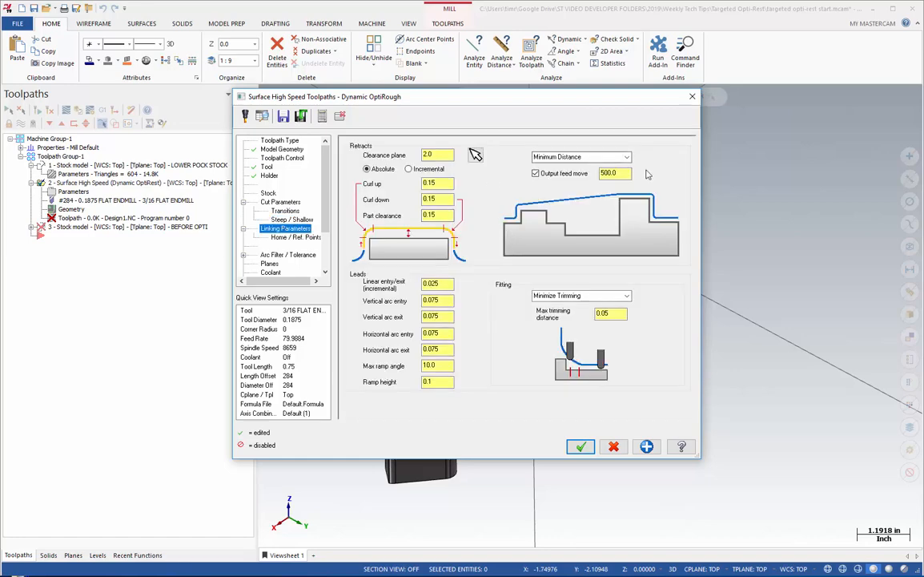
pyautogui.moveTo(353, 260)
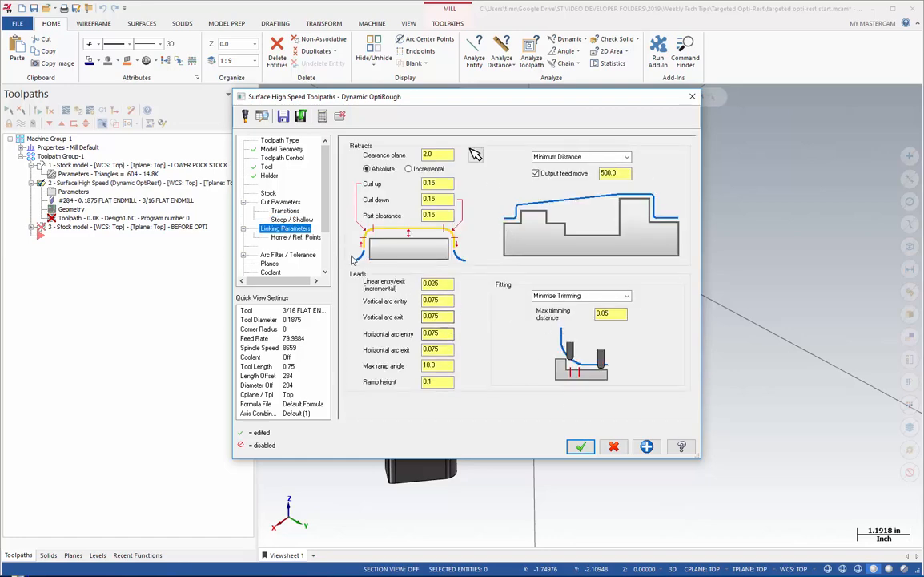
pyautogui.click(288, 254)
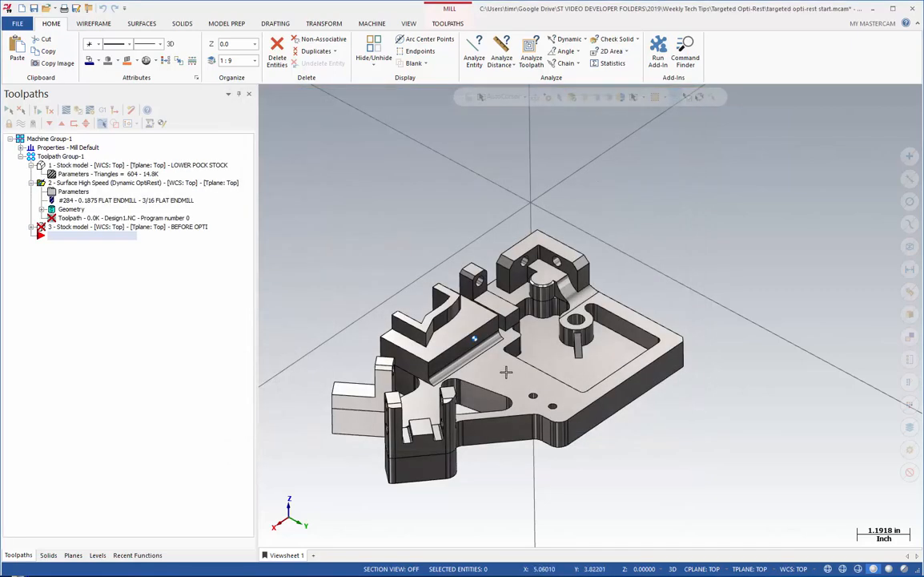
pyautogui.click(144, 183)
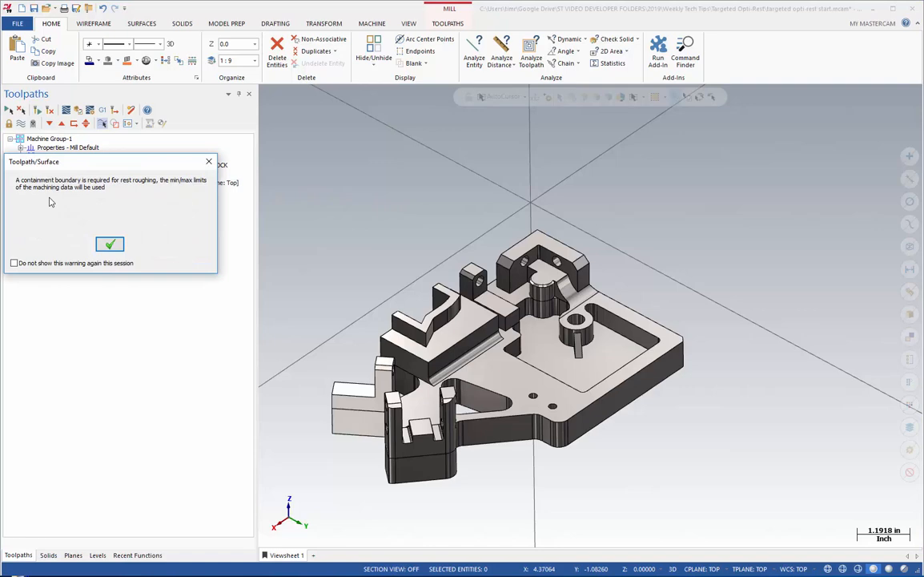
pyautogui.moveTo(124, 194)
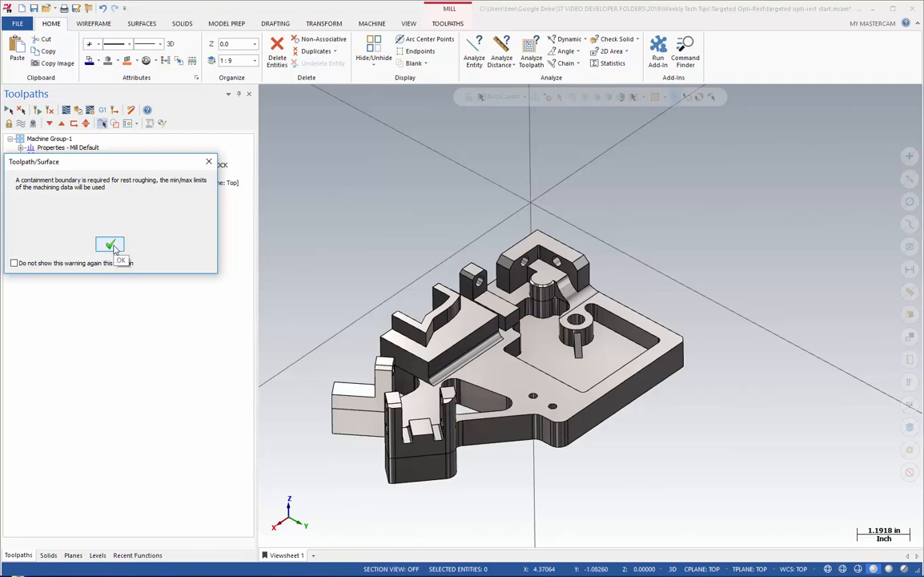
# Dismiss the missing containment boundary warning so the OptiRough toolpath regenerates
pyautogui.click(110, 244)
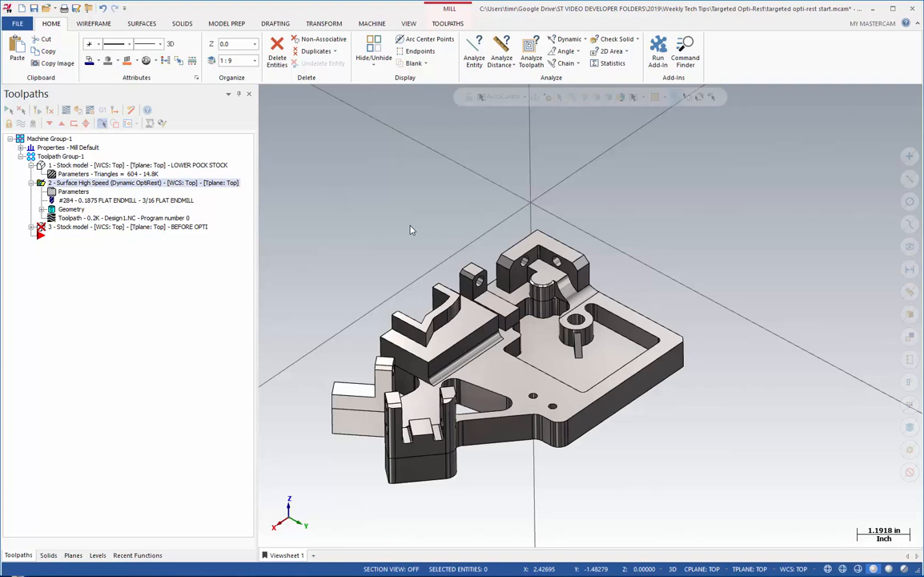
pyautogui.moveTo(115, 251)
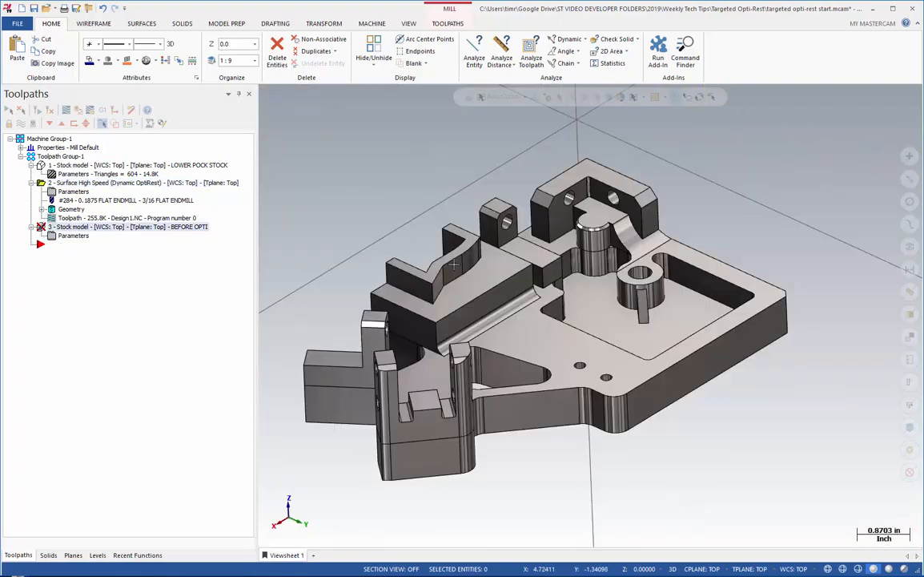
pyautogui.moveTo(408, 218)
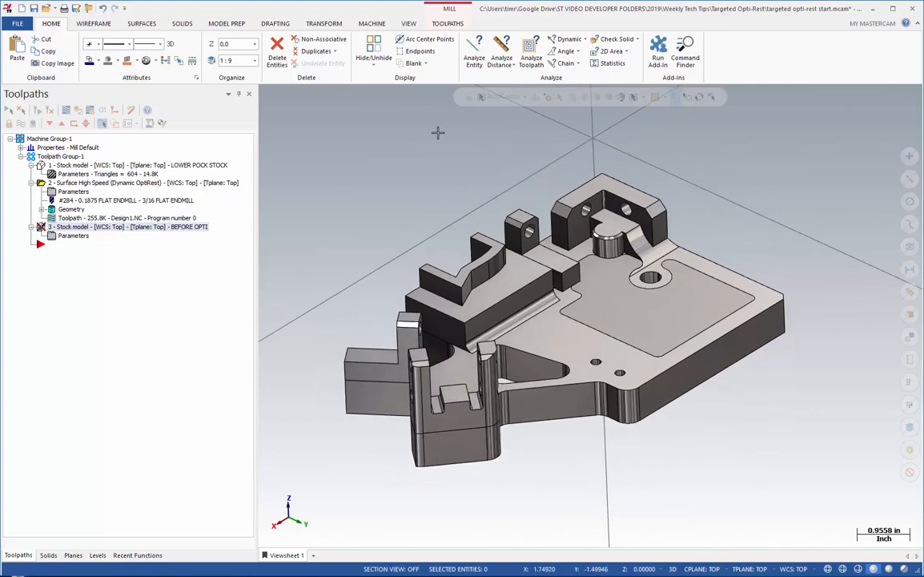
# Orbit the view, then review and accept the BEFORE OPTI stock model definition
pyautogui.moveTo(439, 132); pyautogui.dragTo(488, 198)
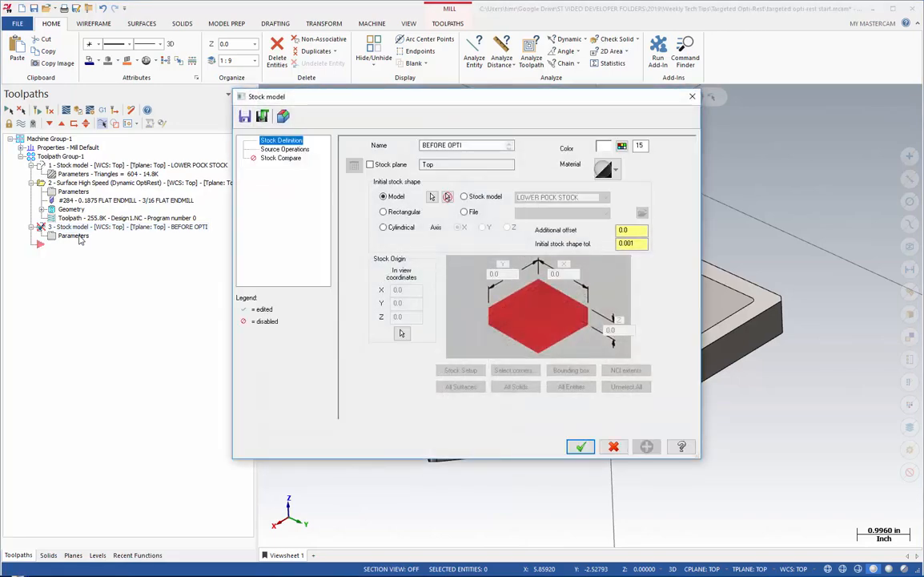
pyautogui.click(464, 145)
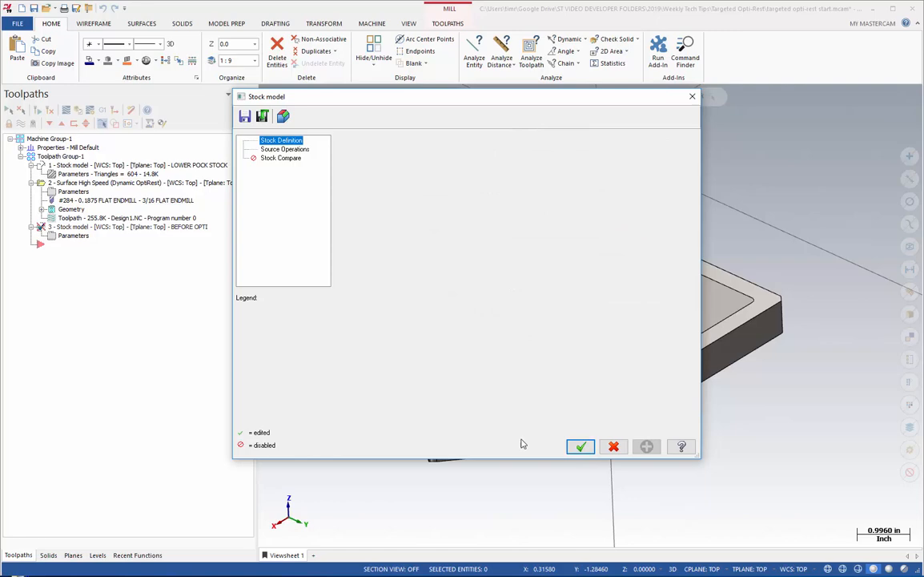
pyautogui.click(580, 447)
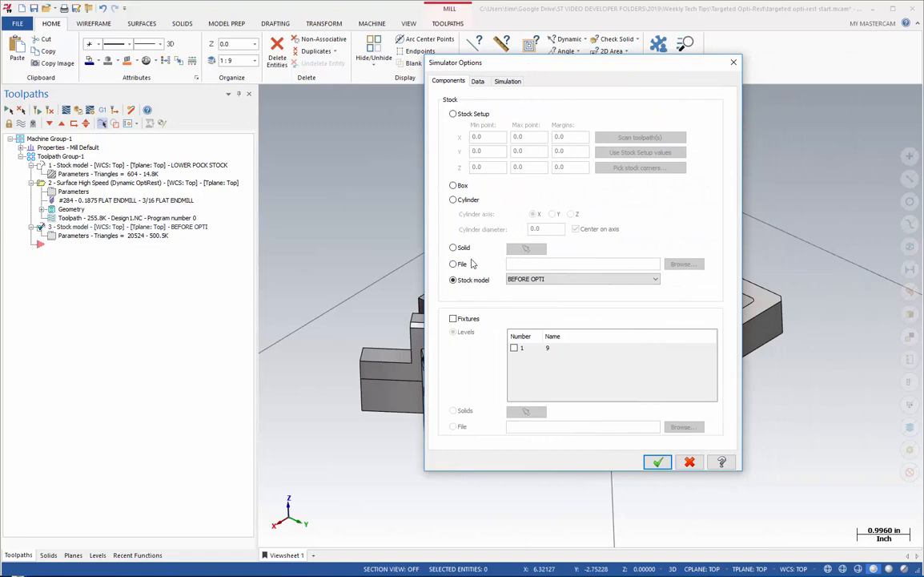
# Keep BEFORE OPTI as the simulator stock model and launch verification
pyautogui.click(582, 279)
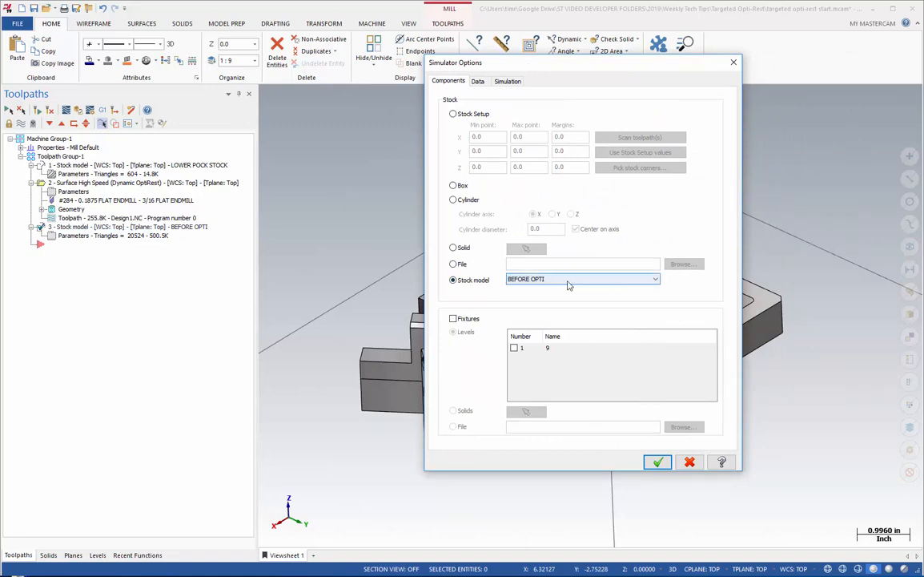
pyautogui.click(656, 279)
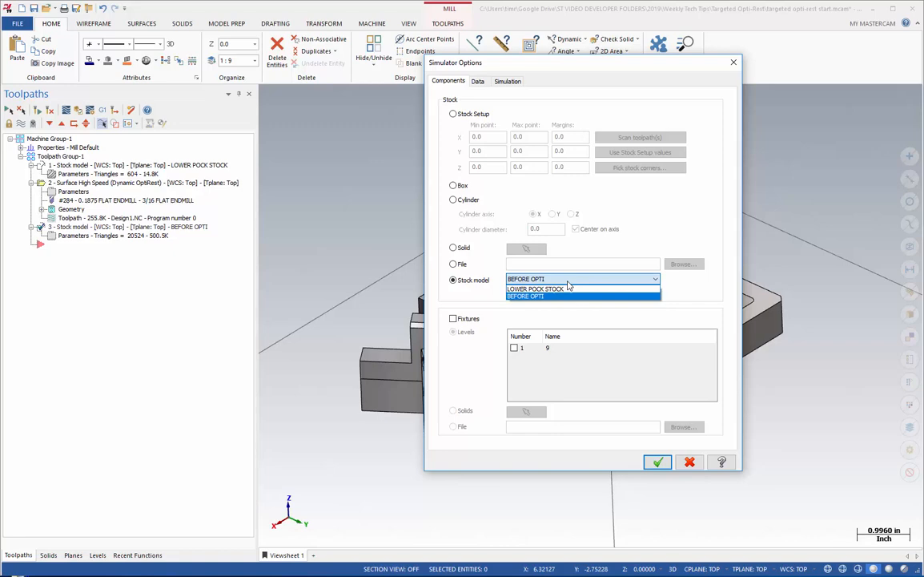
pyautogui.click(524, 295)
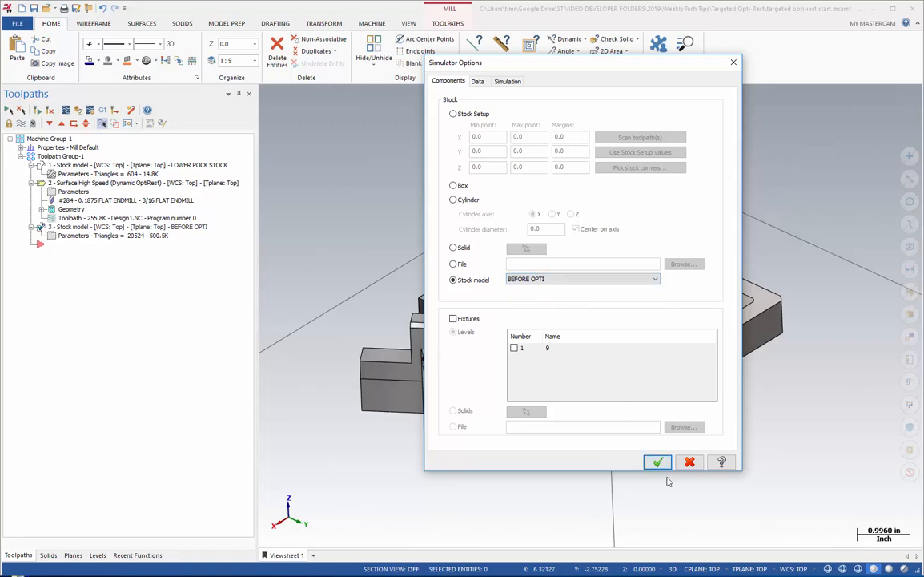
pyautogui.click(657, 462)
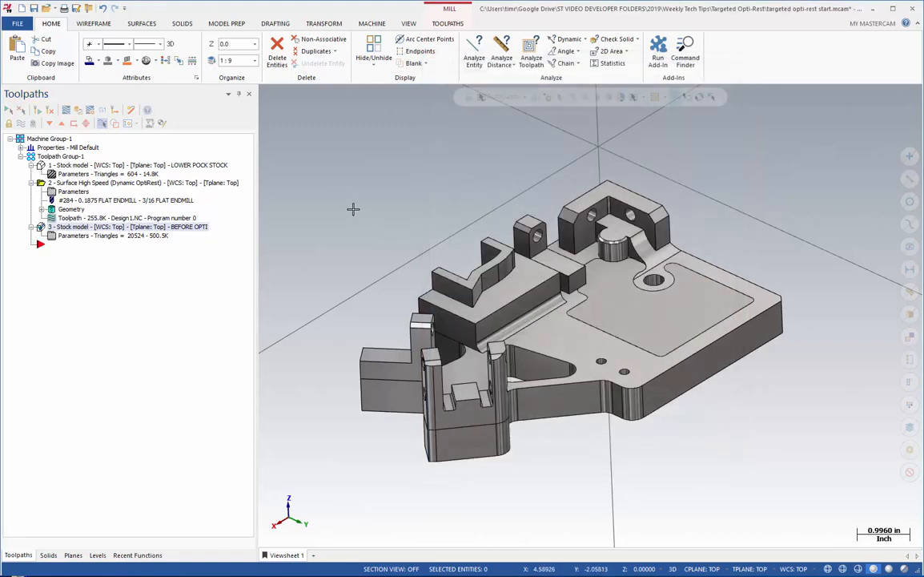
pyautogui.click(128, 183)
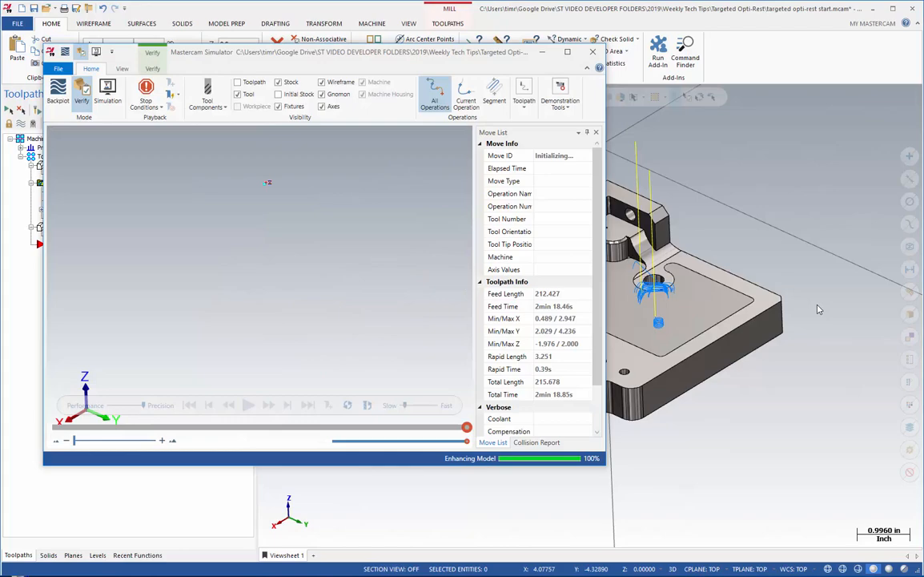
# Maximize the simulator and play the rest toolpath partway until the hole is cut
pyautogui.click(249, 405)
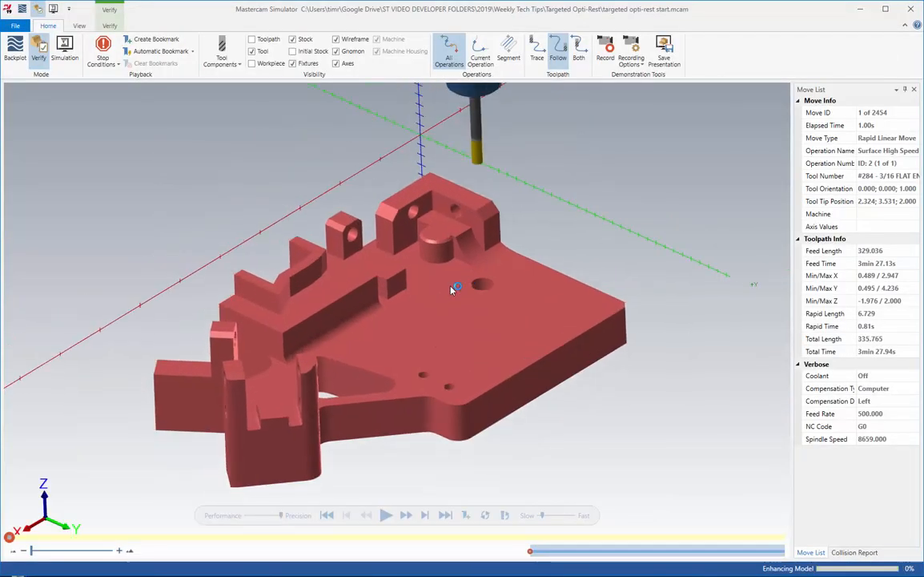
pyautogui.click(386, 515)
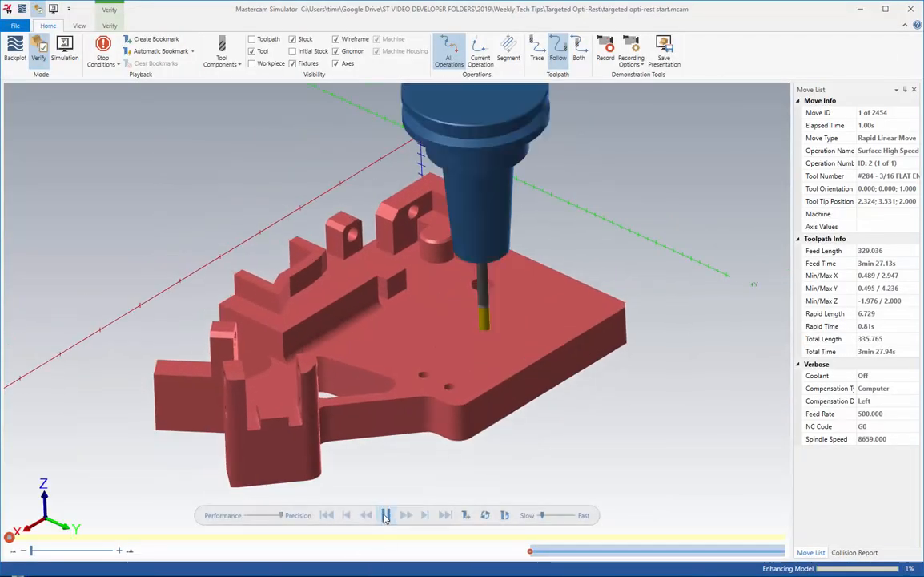
pyautogui.click(387, 515)
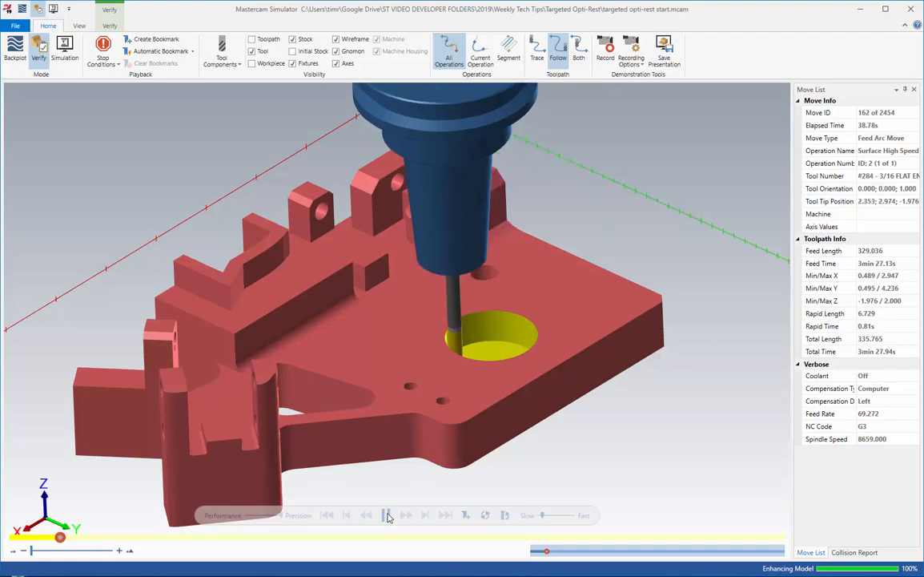
pyautogui.click(387, 515)
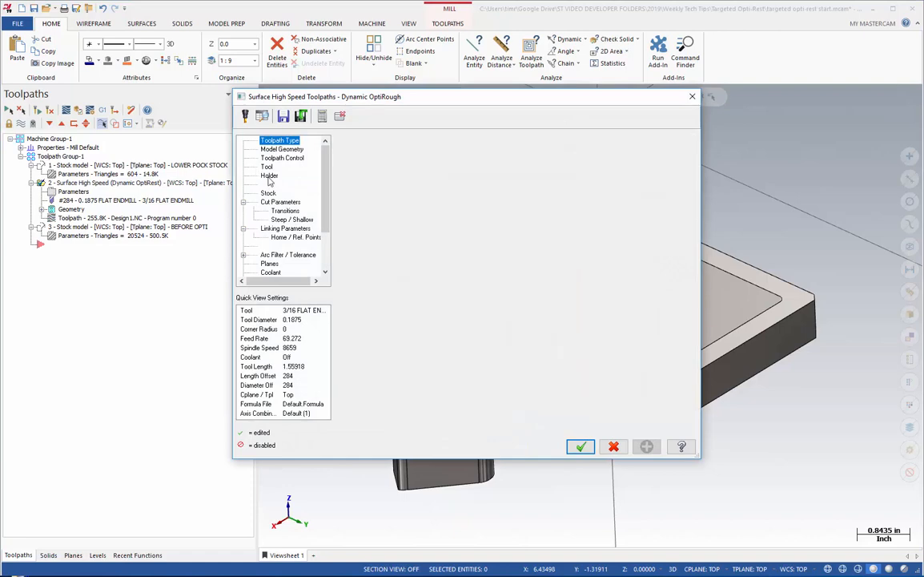
# Confirm the 0.75 tool projection on the Holder page and accept the OptiRough parameters
pyautogui.click(269, 176)
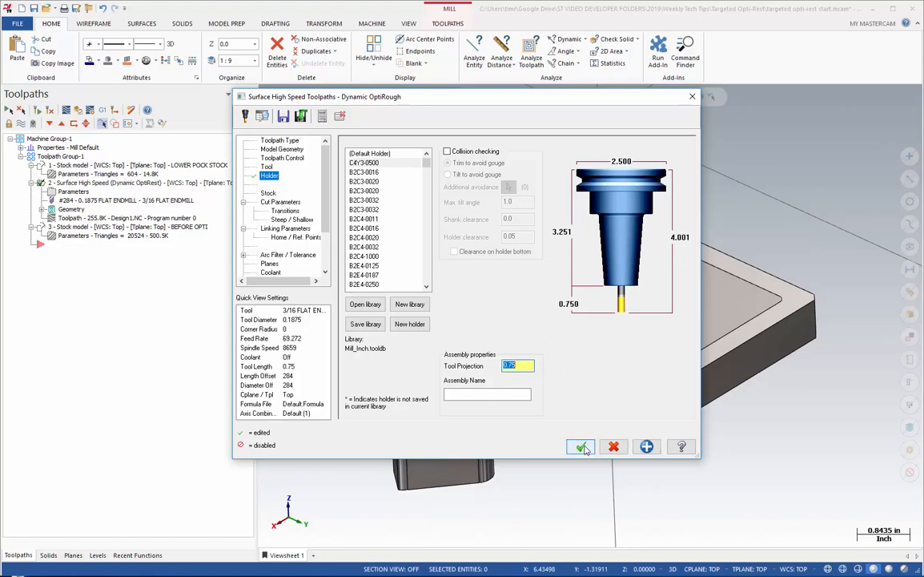
pyautogui.click(581, 446)
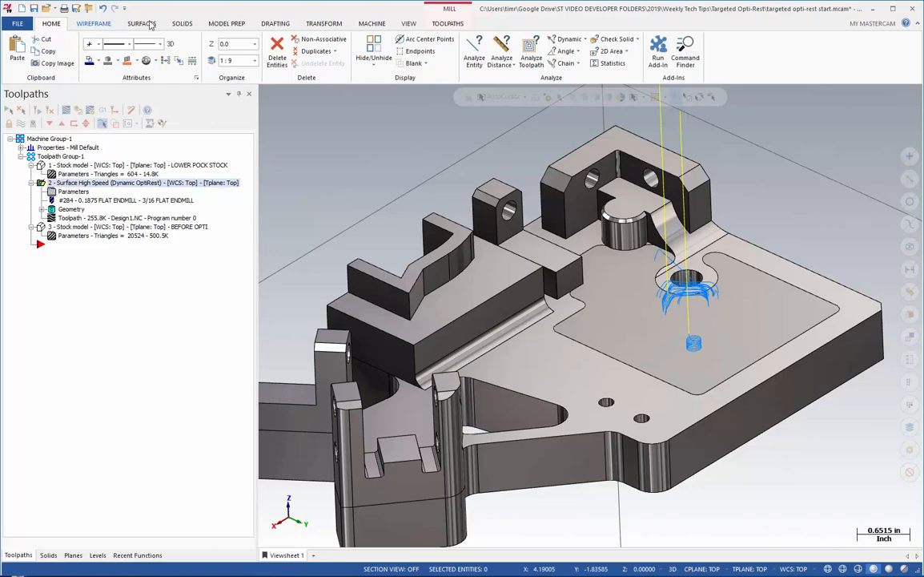
# Run Check Holder, accept the 1.56373 tool projection, and dismiss the tool-modified warning
pyautogui.click(447, 23)
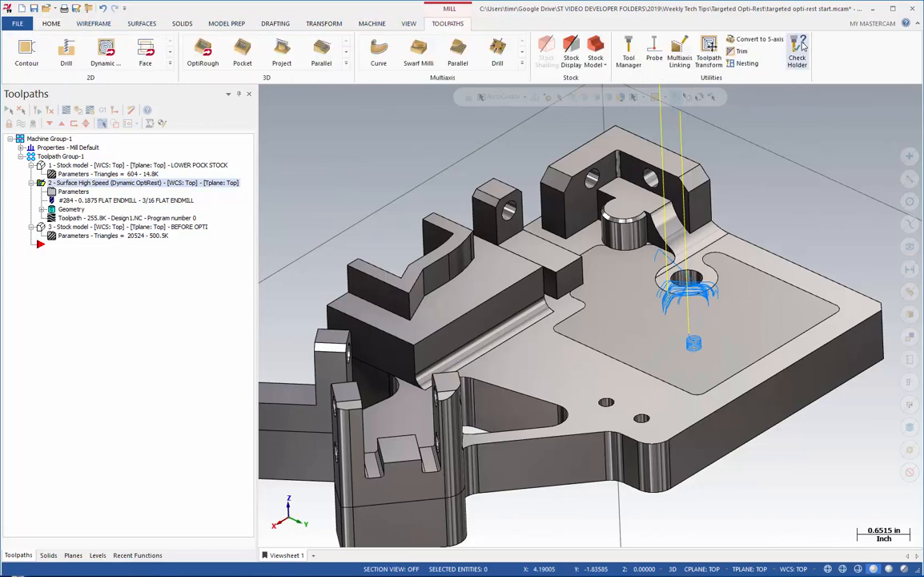
pyautogui.click(797, 53)
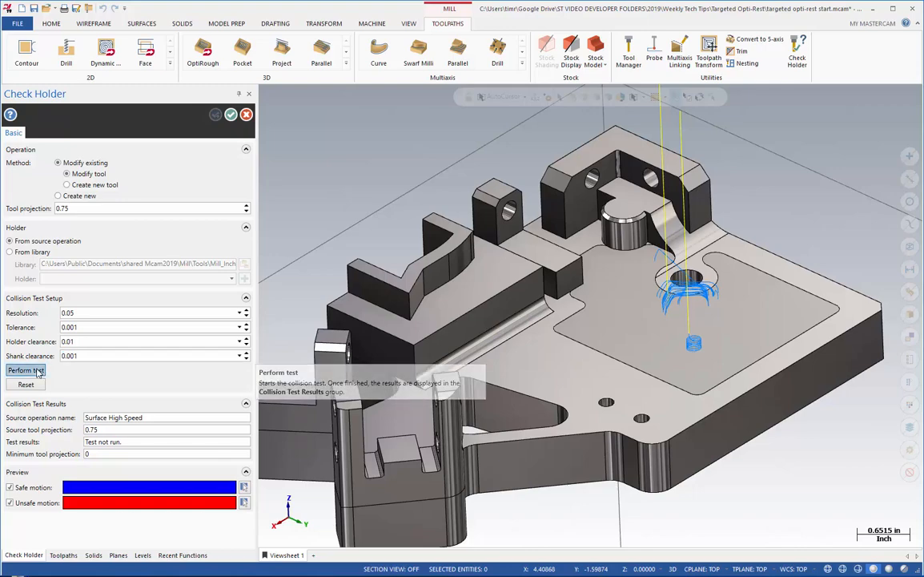
pyautogui.click(25, 370)
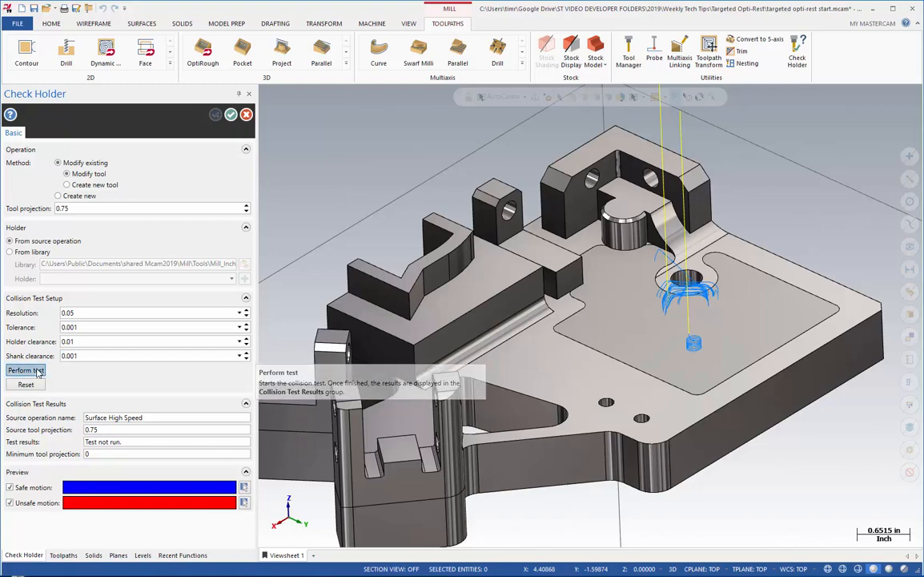
pyautogui.click(25, 369)
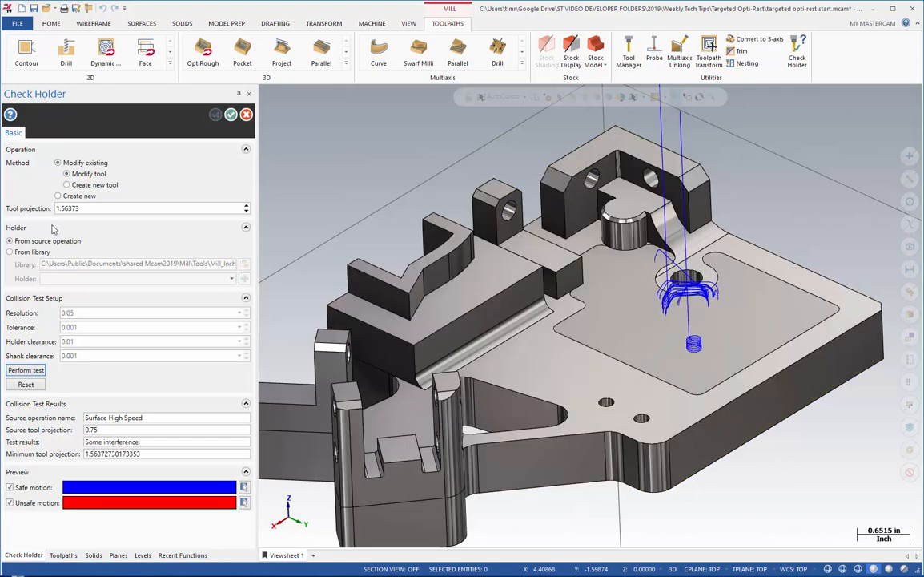
pyautogui.moveTo(52, 225)
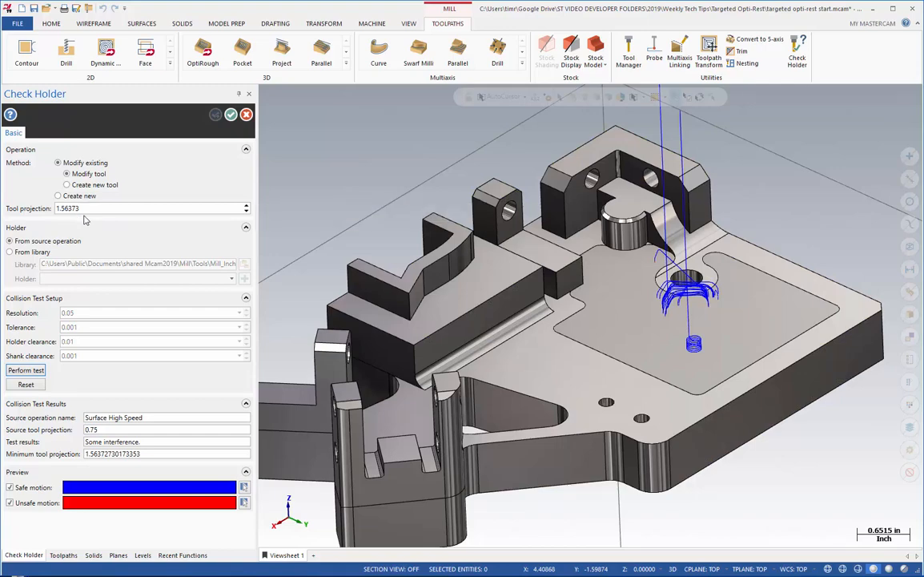
pyautogui.moveTo(415, 203)
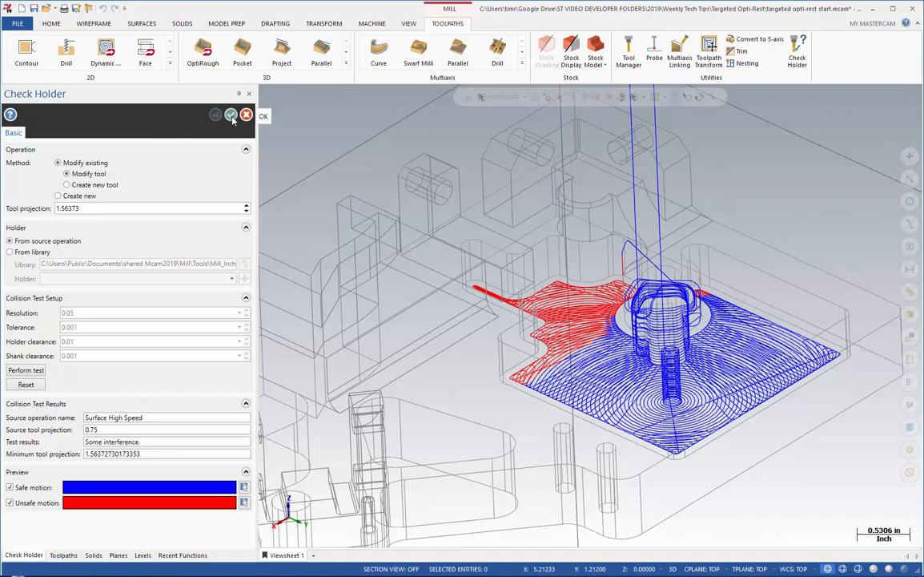
pyautogui.click(232, 115)
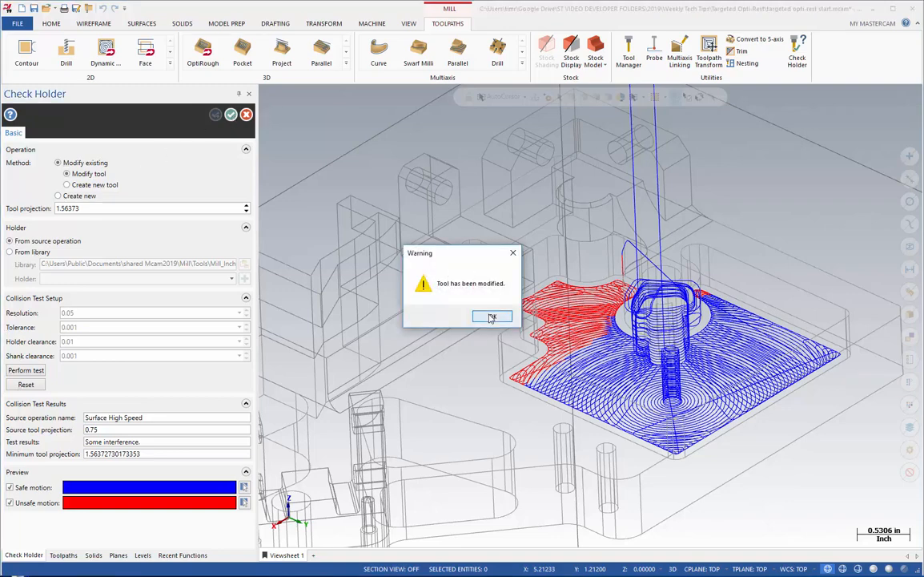
pyautogui.click(491, 316)
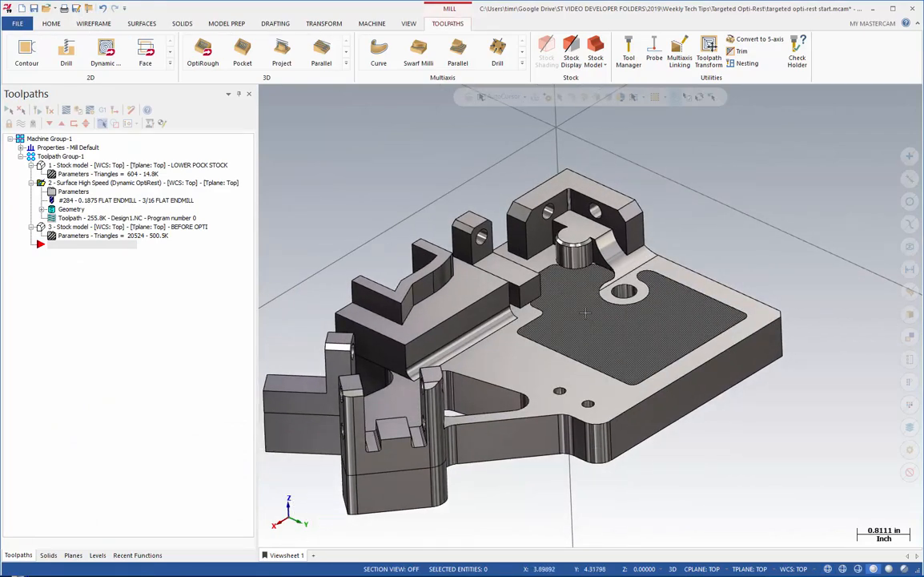
# Verify the updated Surface High Speed operation in Mastercam Simulator
pyautogui.click(641, 320)
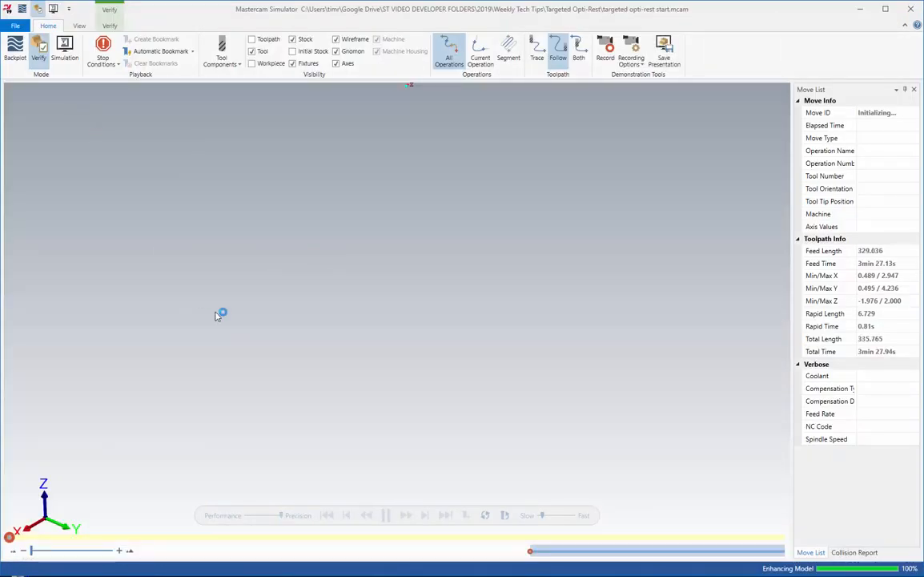
# Lower simulation precision slightly, play all 2454 moves, and orbit to inspect the pocket
pyautogui.click(385, 515)
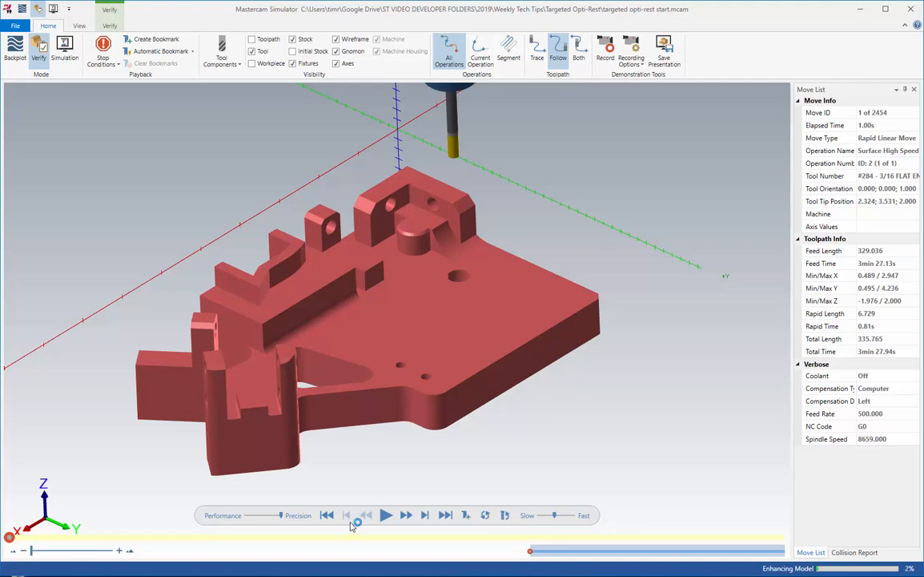
pyautogui.moveTo(357, 515); pyautogui.dragTo(270, 515)
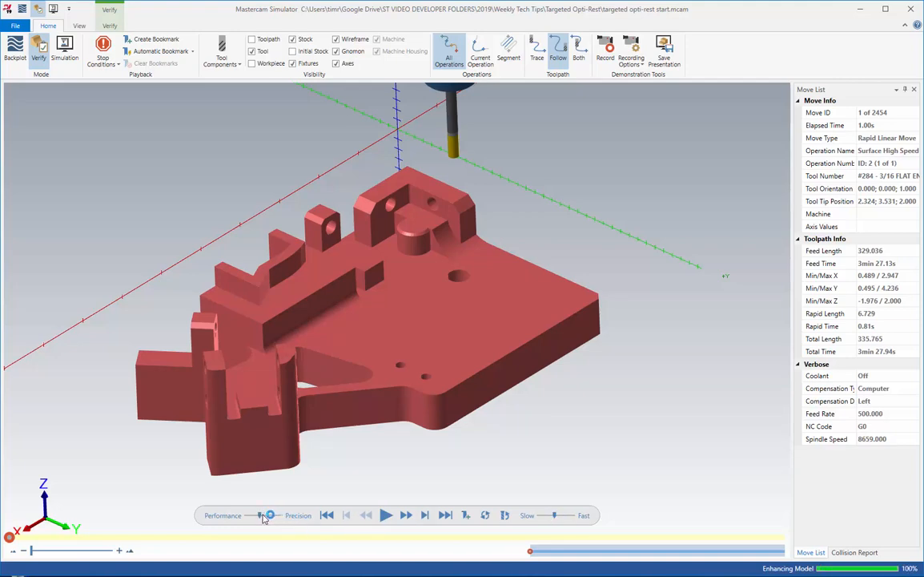
pyautogui.click(387, 515)
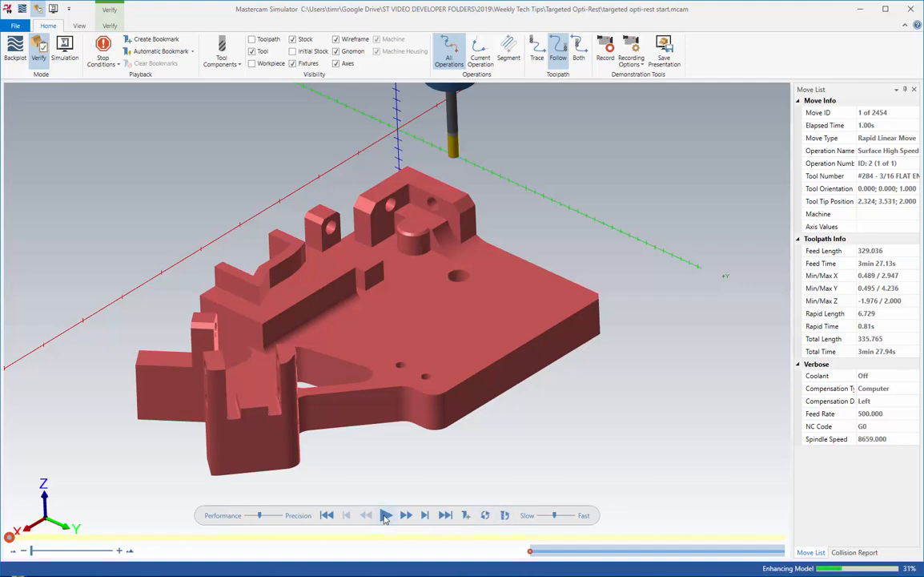
pyautogui.click(386, 515)
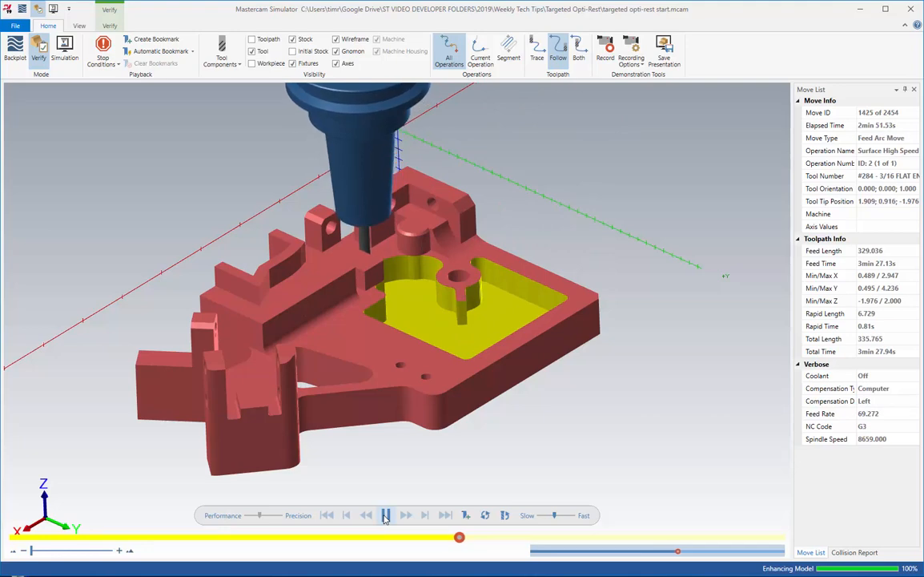
pyautogui.click(386, 515)
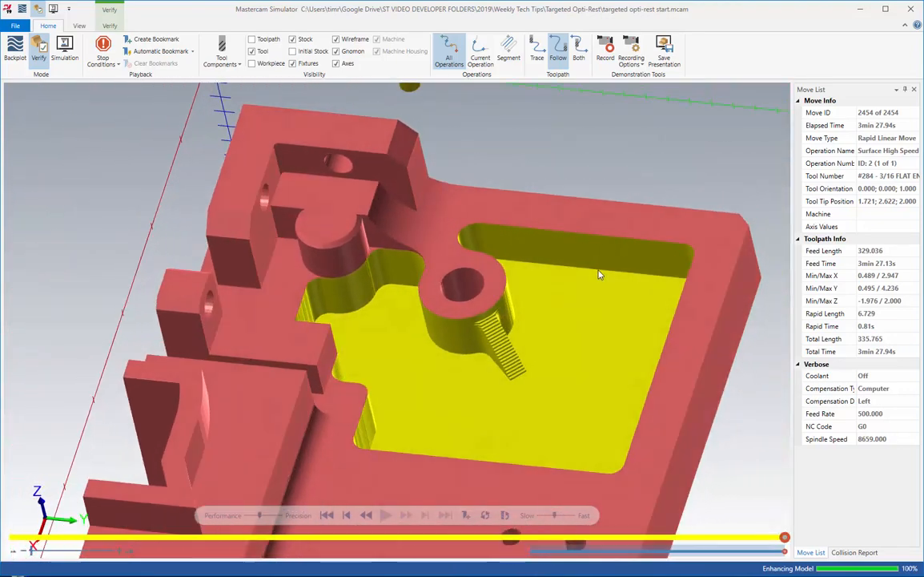
pyautogui.moveTo(601, 275); pyautogui.dragTo(423, 232)
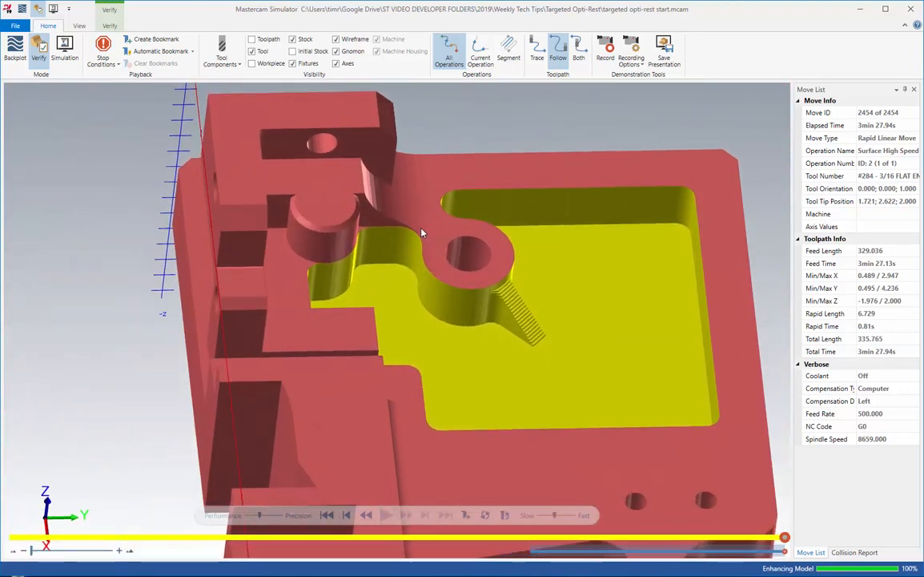